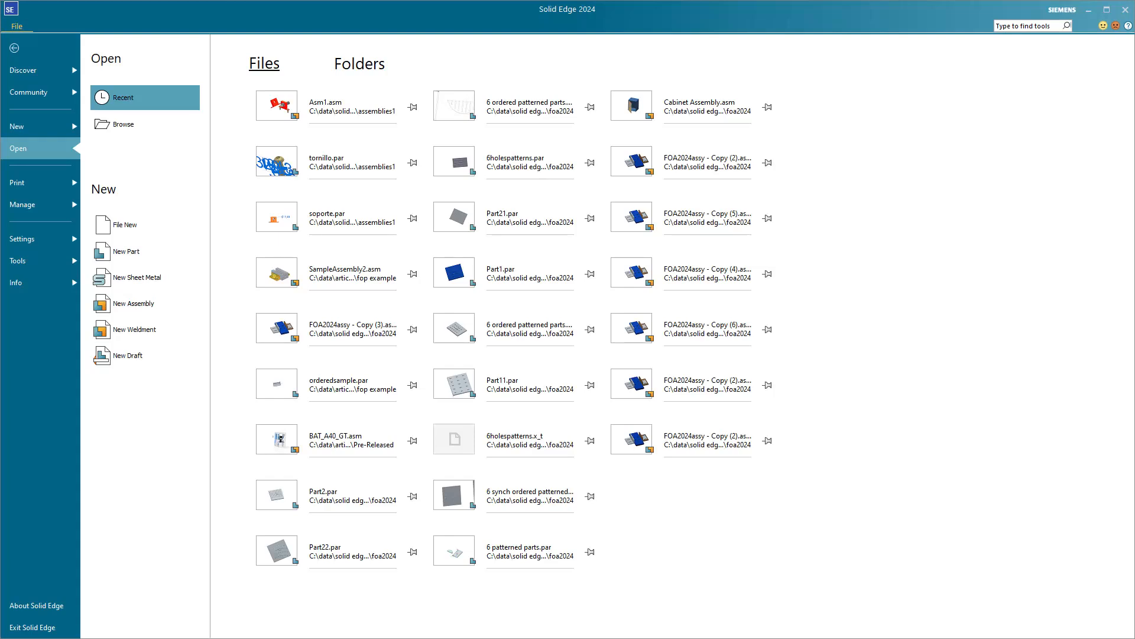
mouse_move(737, 605)
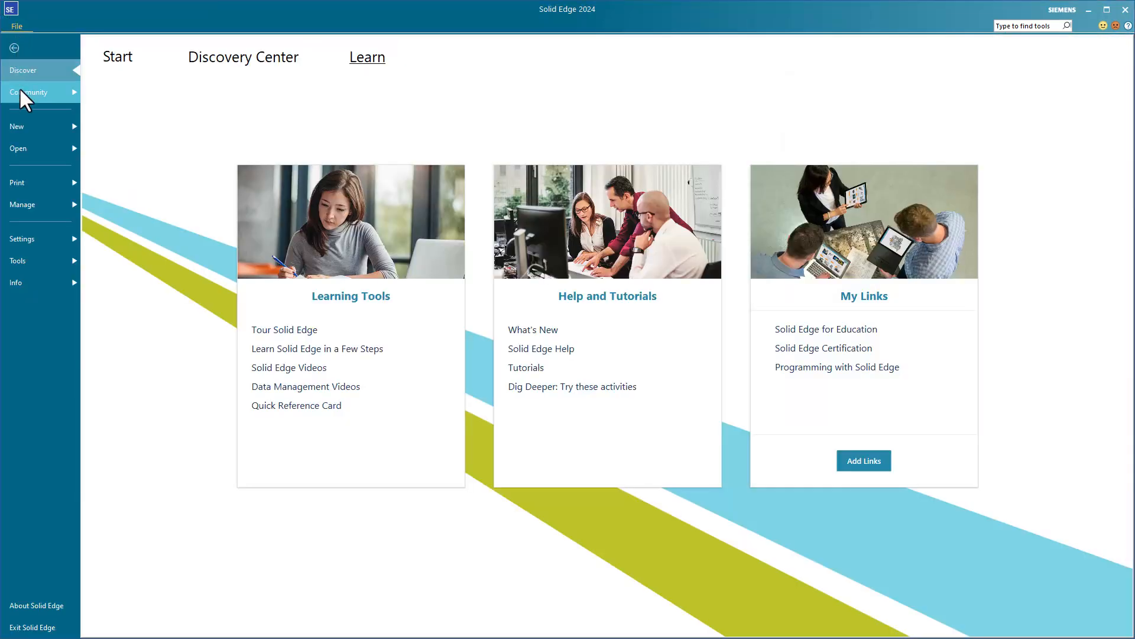
Return to the Open page to inspect the ANSI Inch template tooltips for new documents.
click(18, 149)
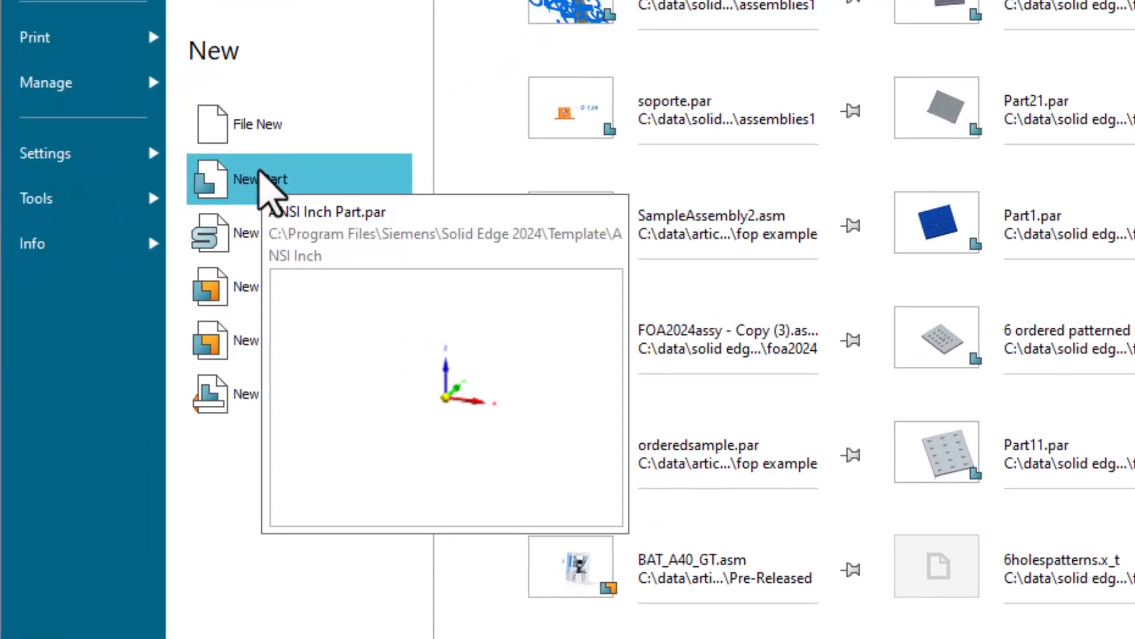
mouse_move(260, 233)
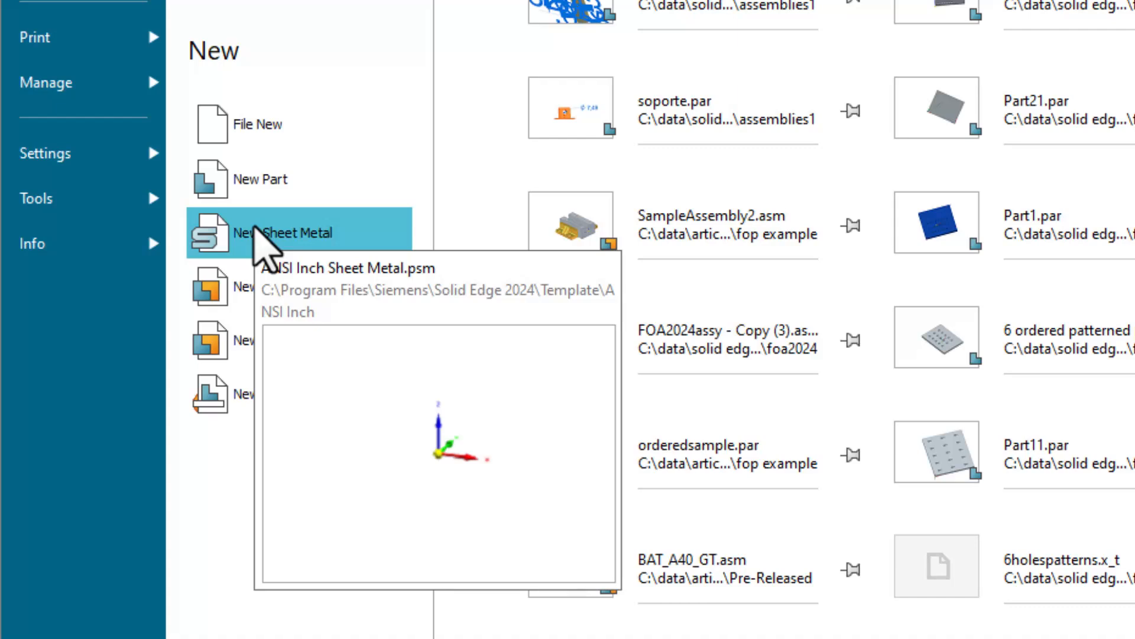
mouse_move(277, 286)
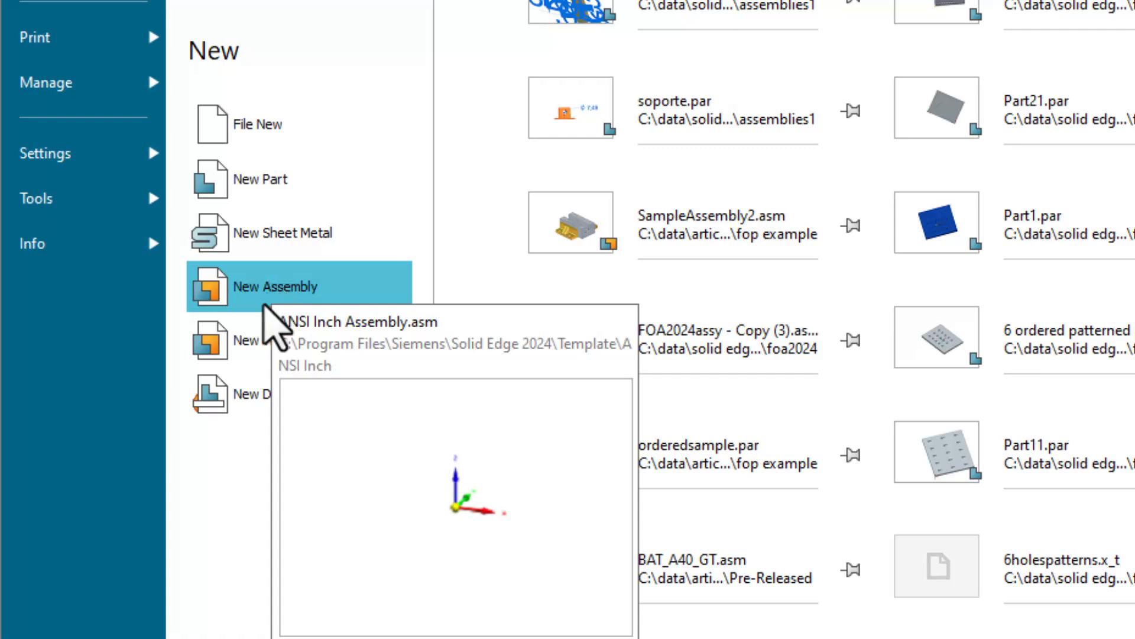
mouse_move(293, 340)
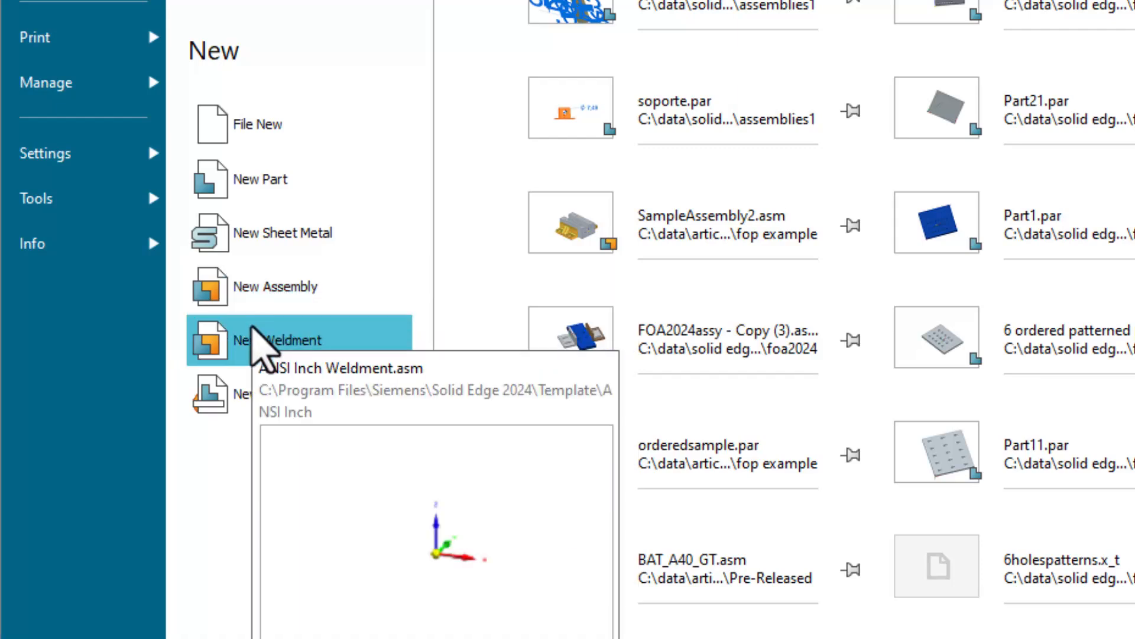
mouse_move(250, 395)
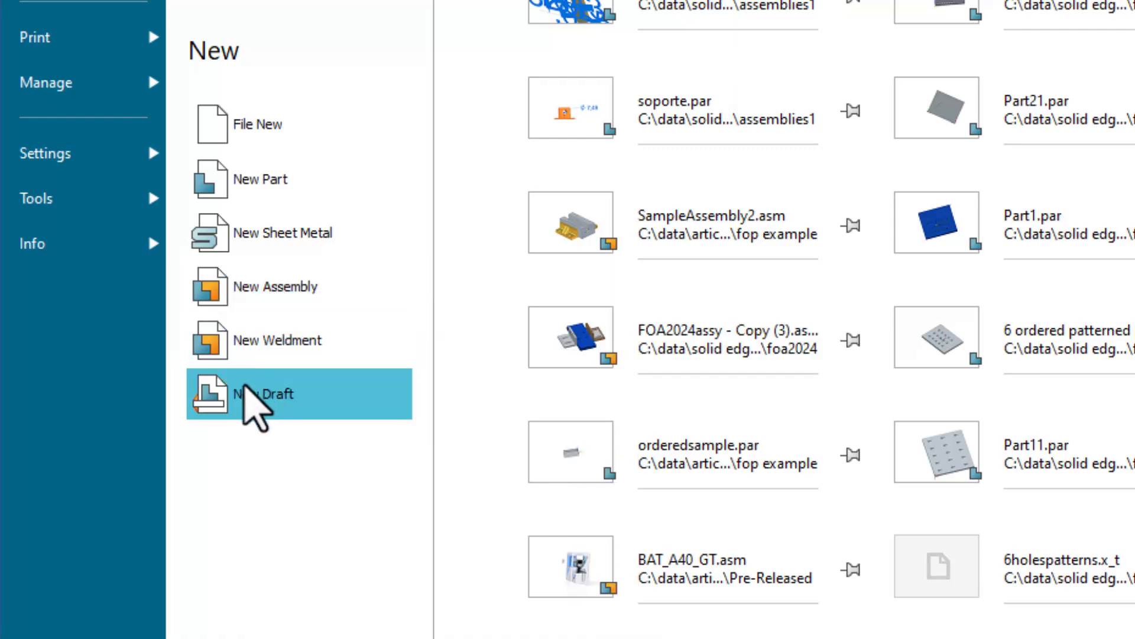
mouse_move(249, 394)
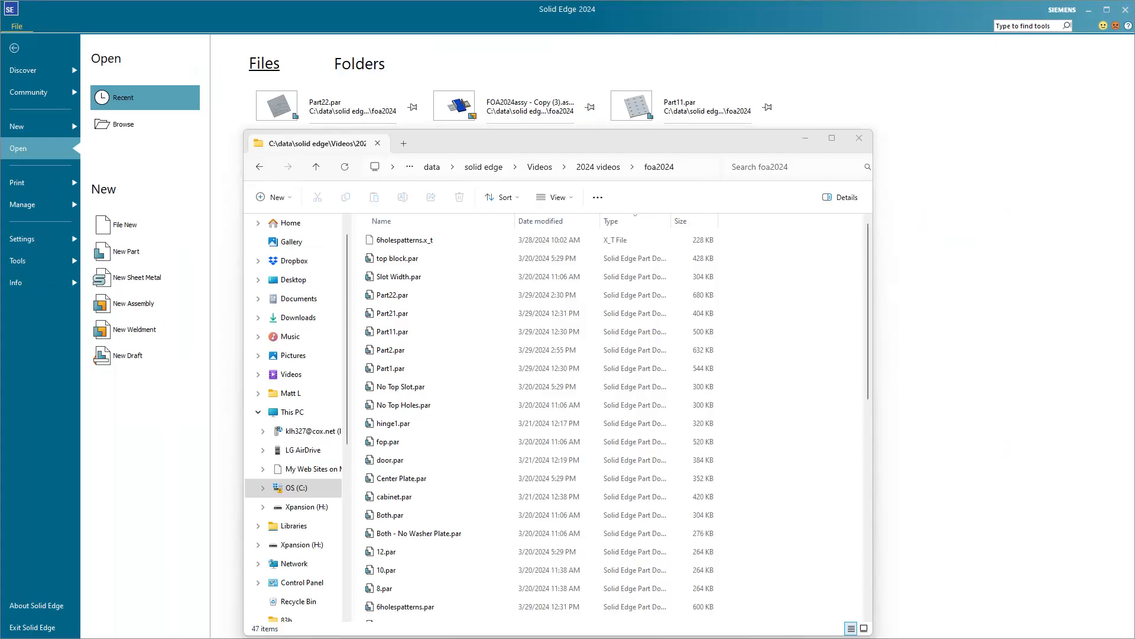
mouse_move(624, 239)
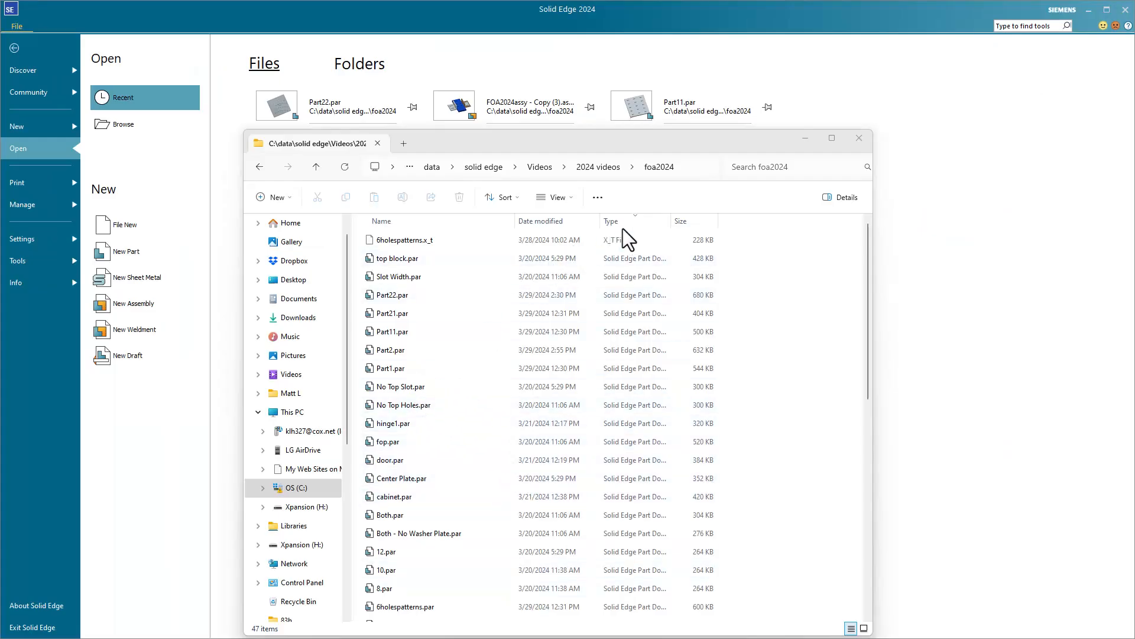
Sort the foa2024 folder's files by the Type column.
click(612, 221)
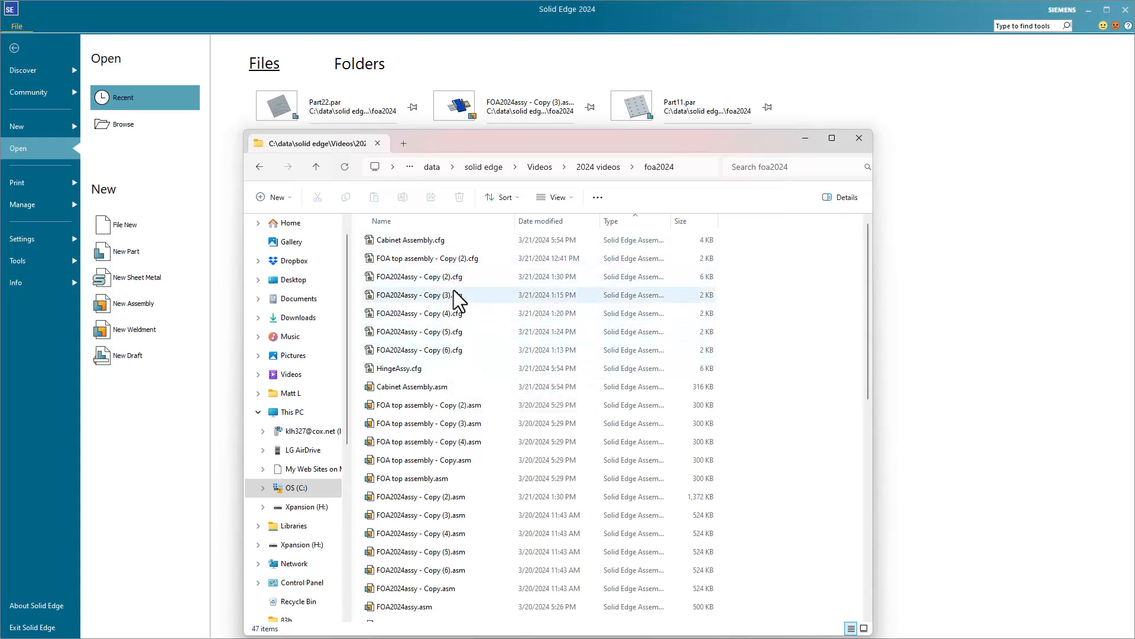
mouse_move(438, 295)
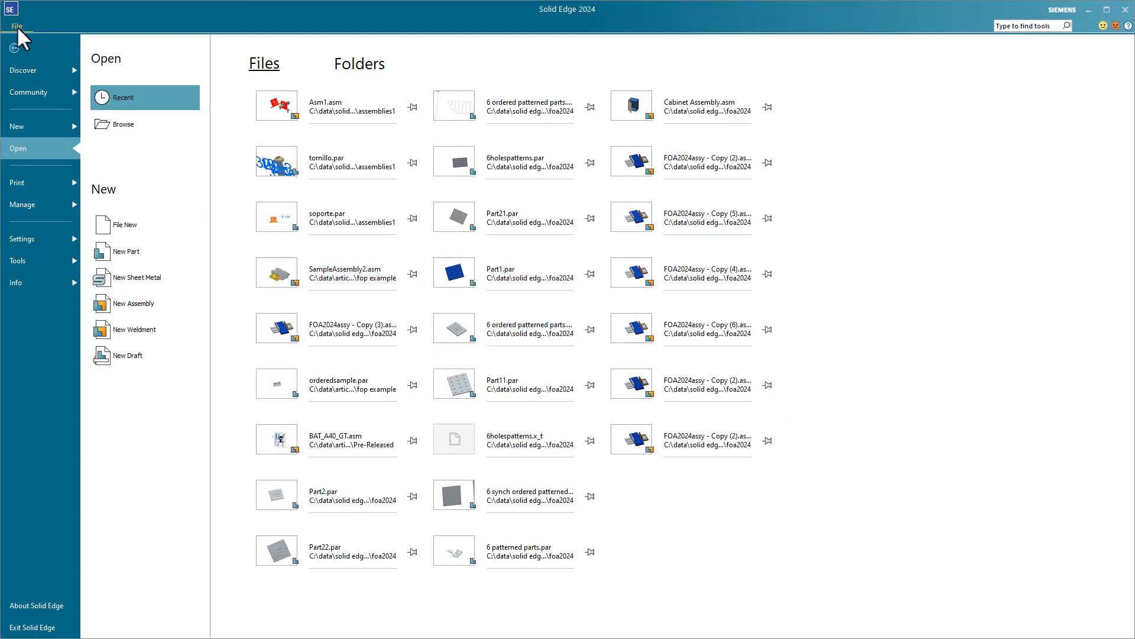
In Options > File Locations, select User templates and start modifying its folder.
click(15, 26)
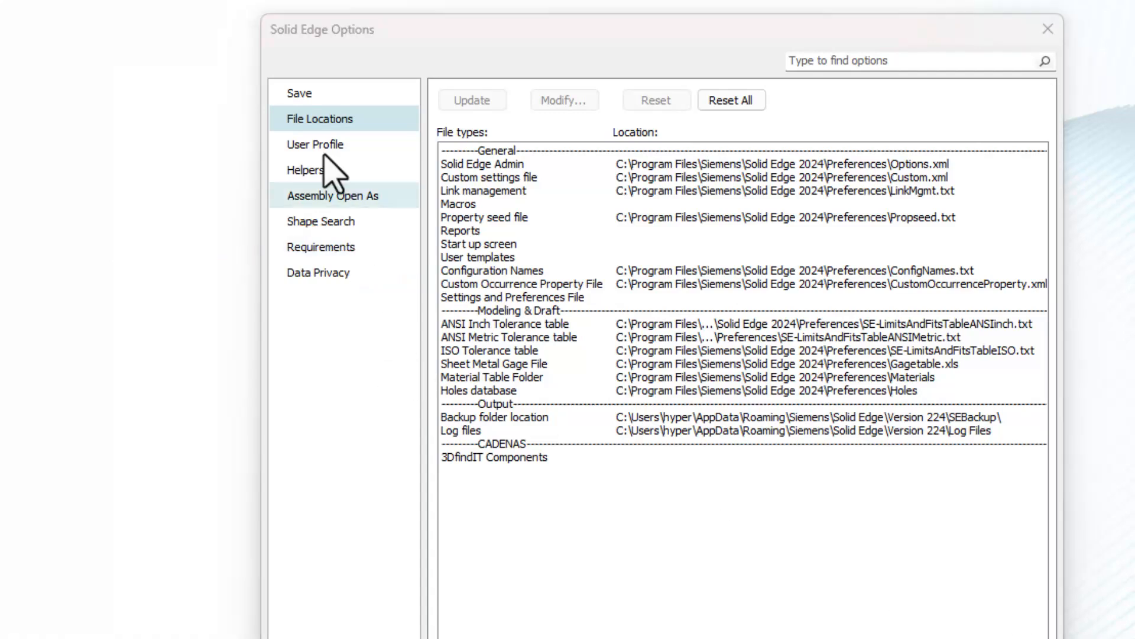
click(477, 257)
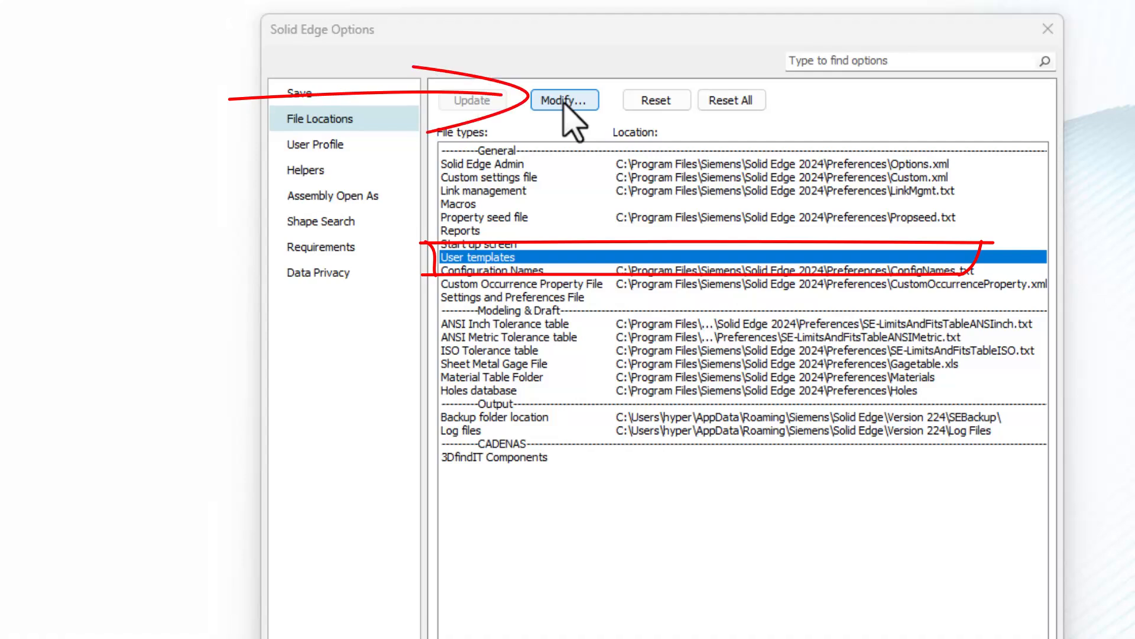
click(564, 99)
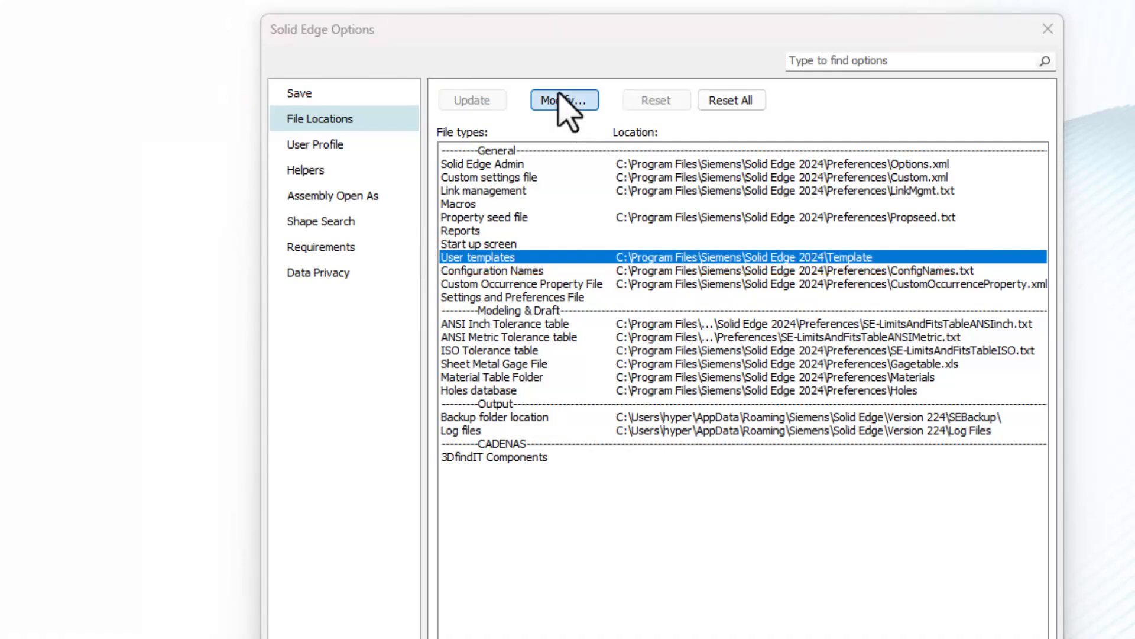
click(564, 99)
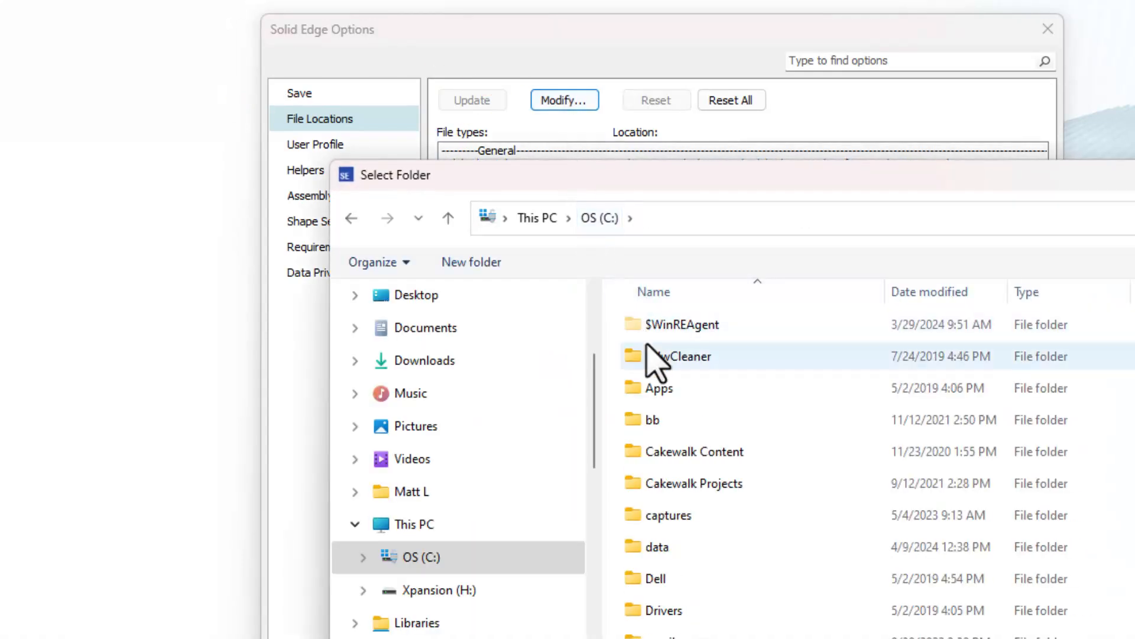
Browse into data > solid edge and a subfolder in the Select Folder dialog.
double_click(656, 546)
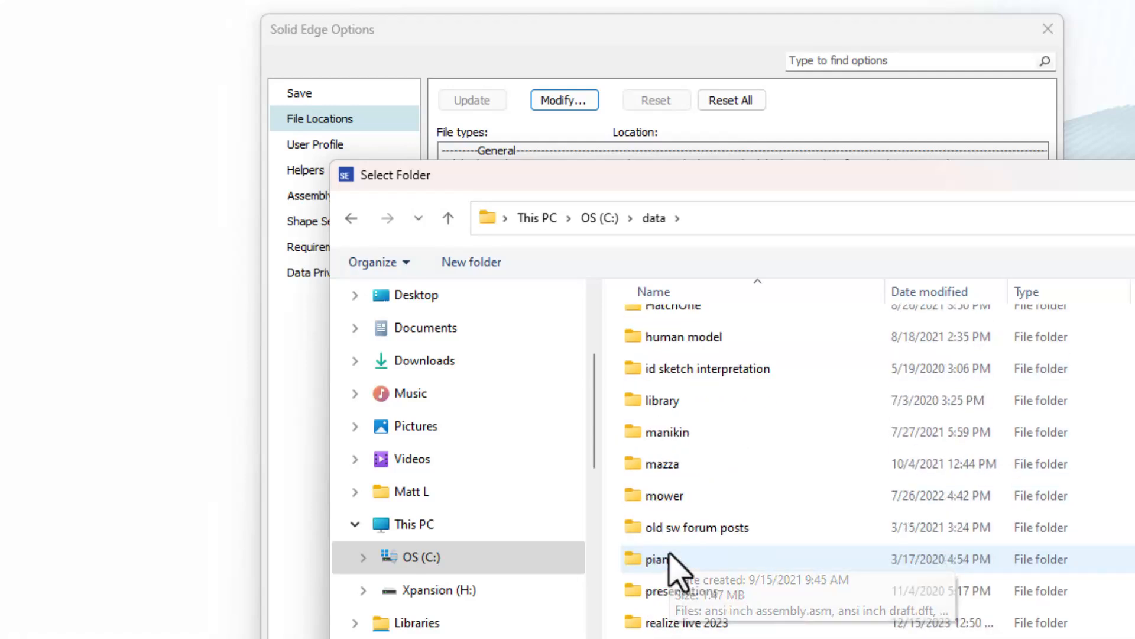
scroll(down, 3)
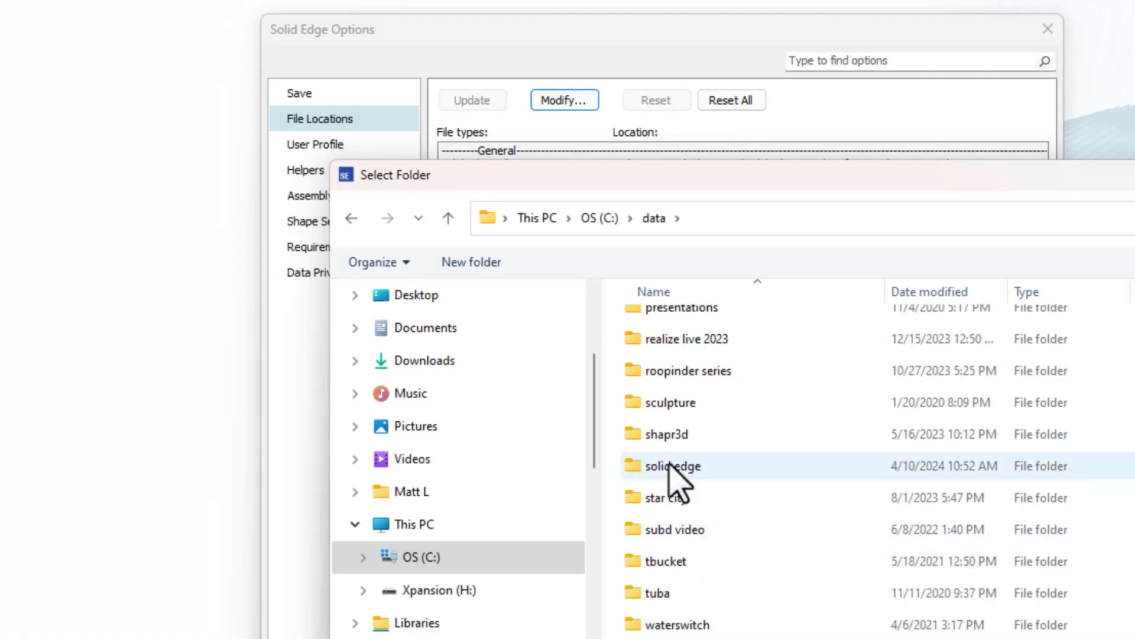
double_click(672, 466)
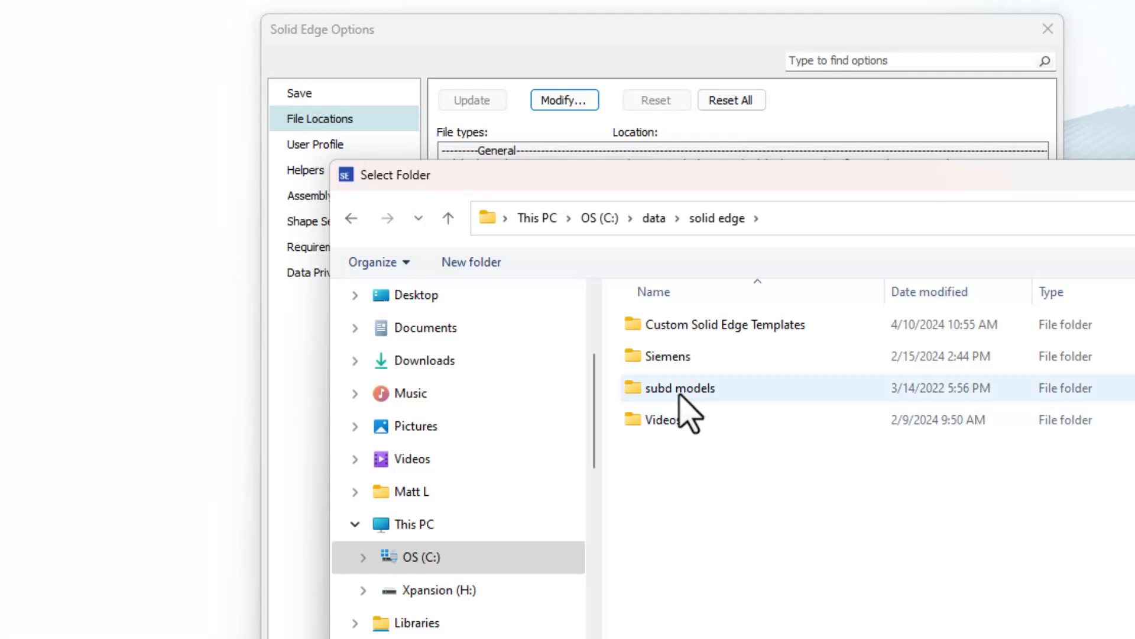
double_click(724, 324)
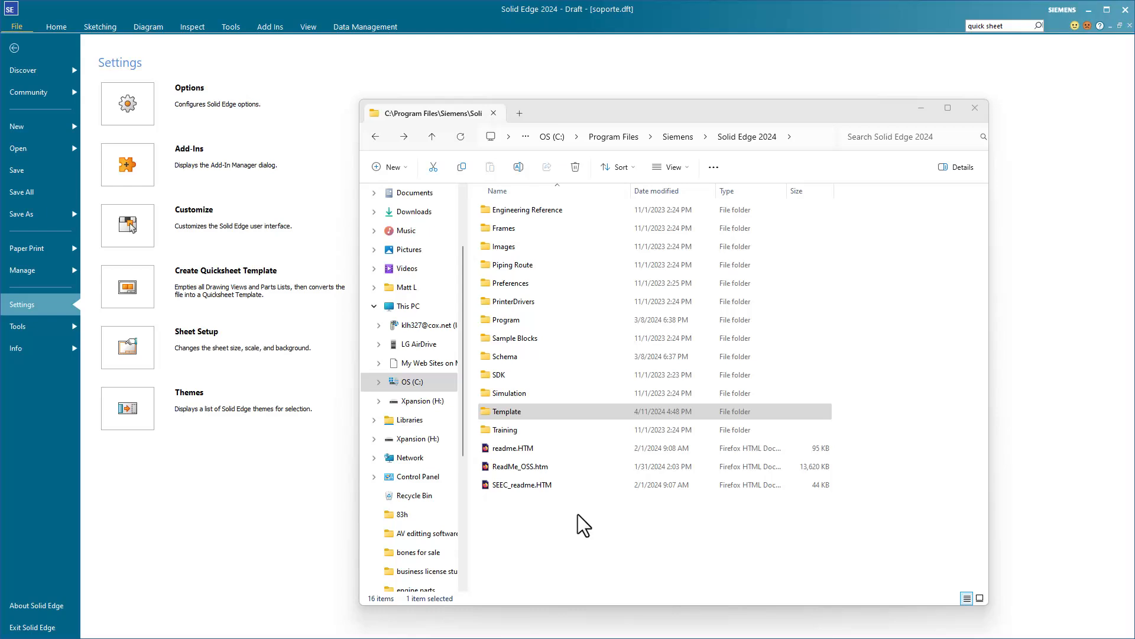
mouse_move(565, 153)
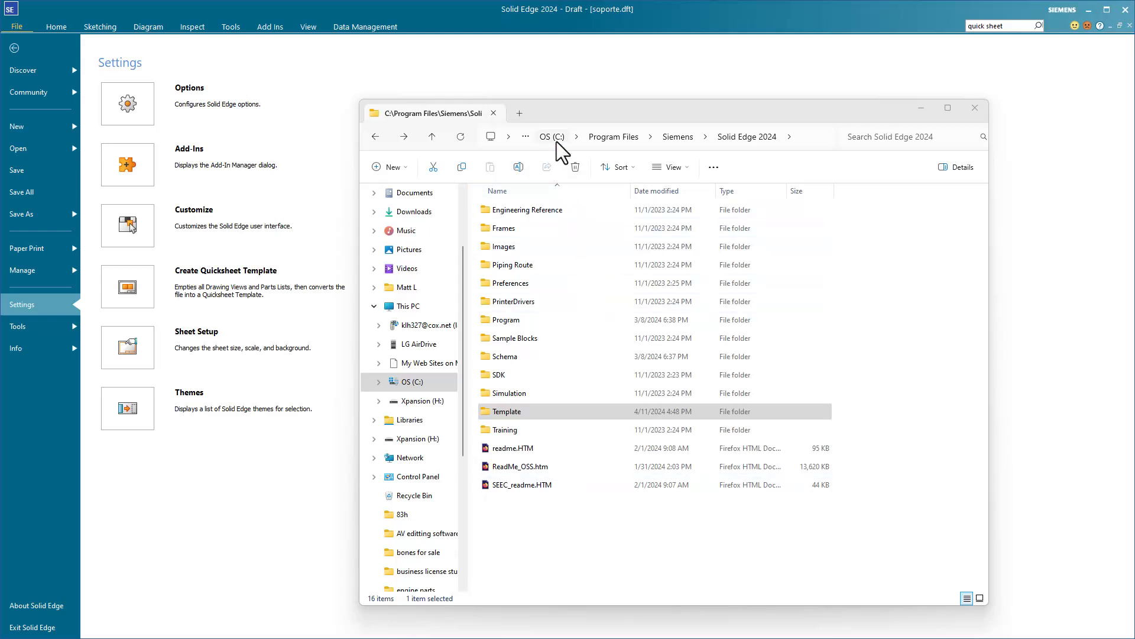
mouse_move(656, 153)
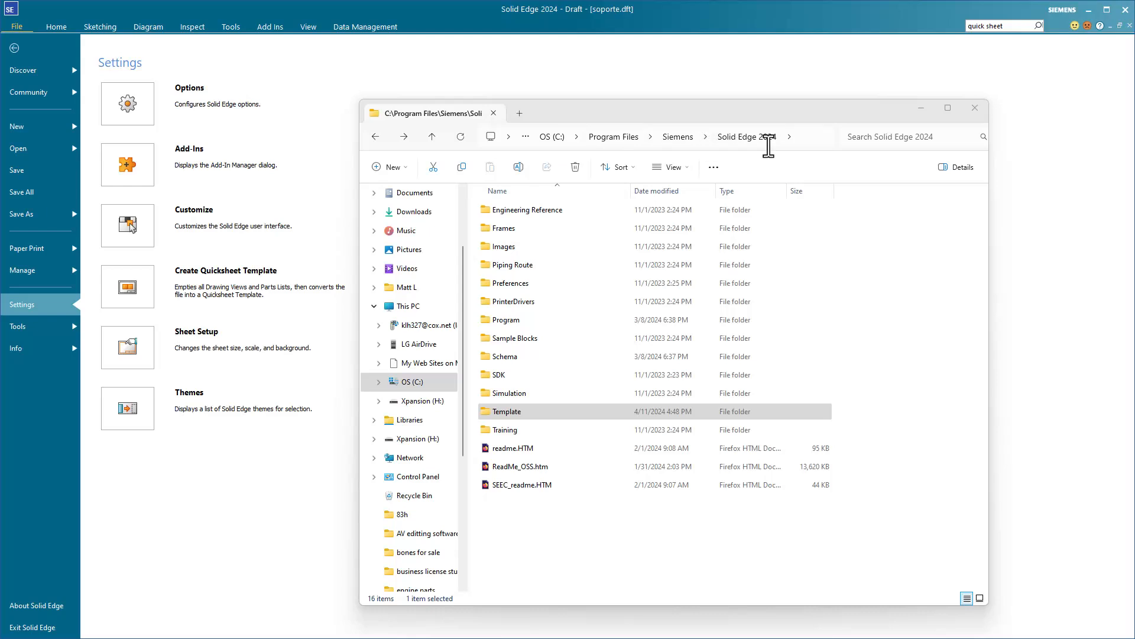
Navigate into Template > New Standard showing the five custom ANSI inch templates.
click(507, 412)
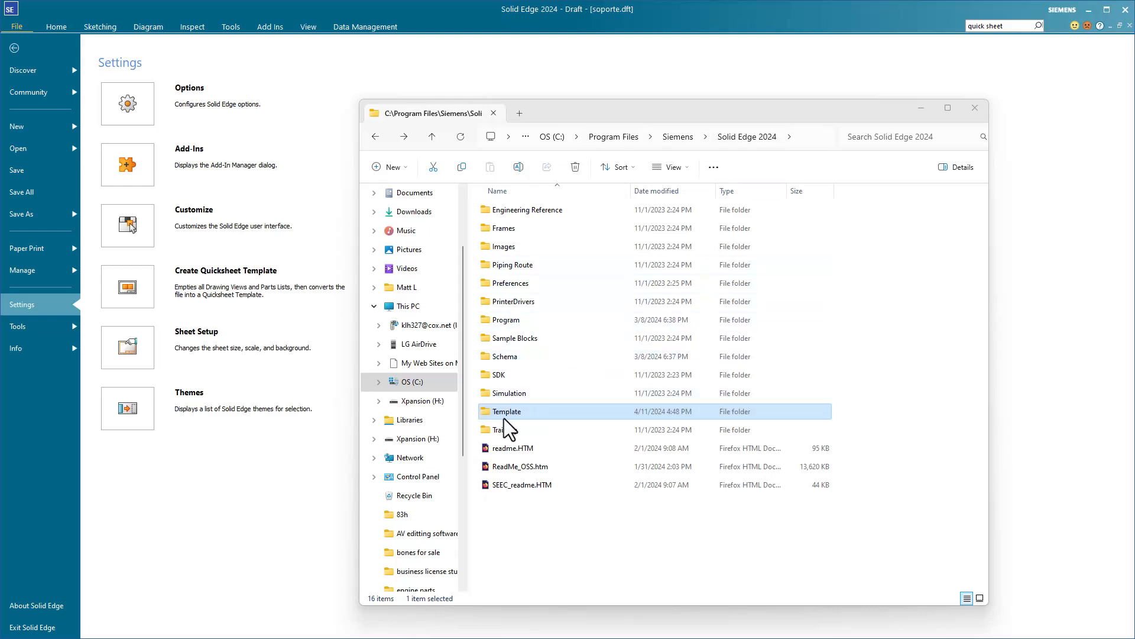
double_click(508, 411)
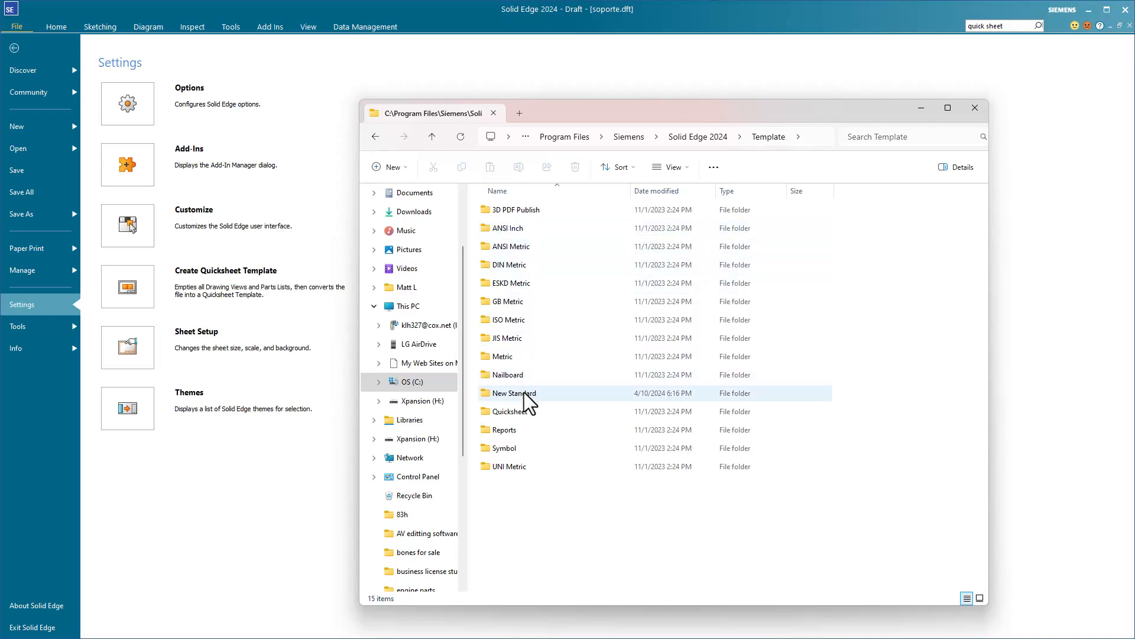
click(515, 392)
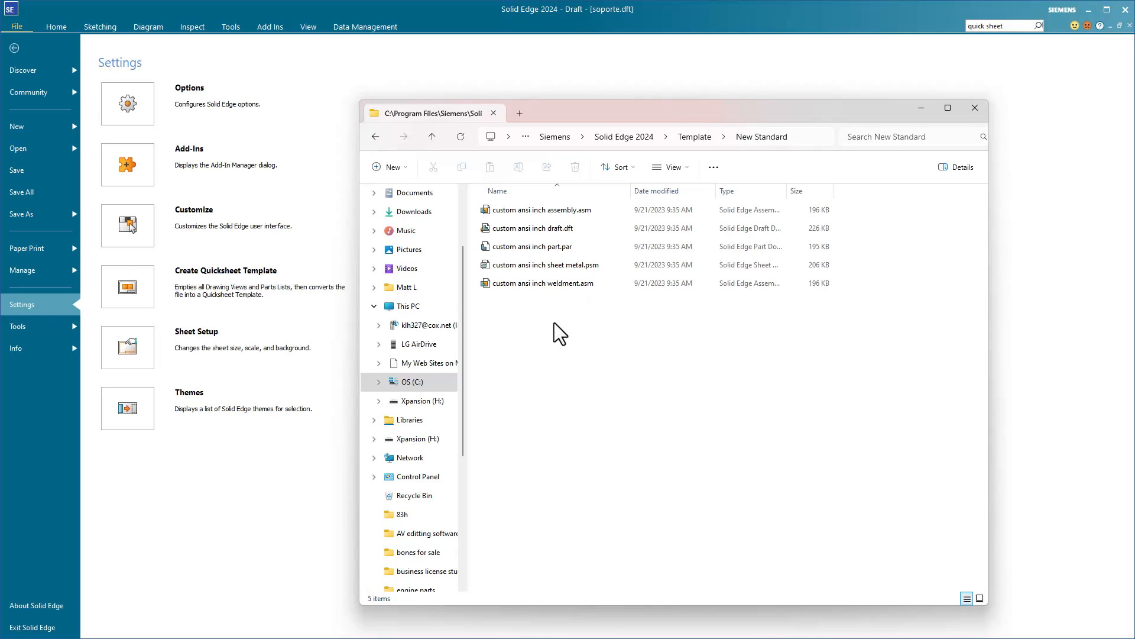
mouse_move(740, 404)
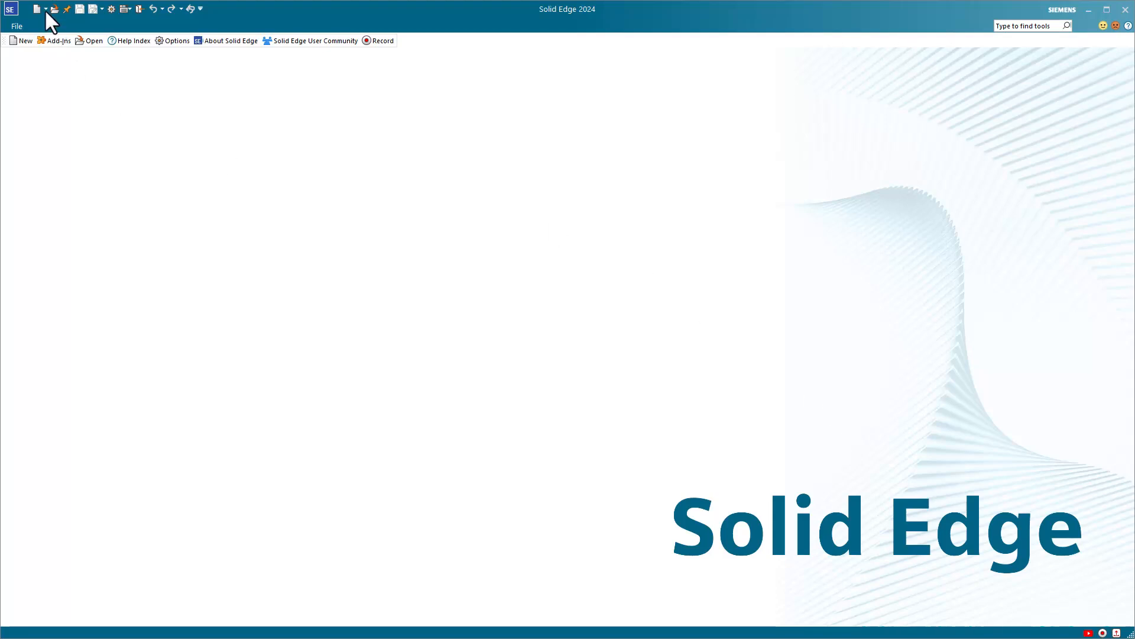
mouse_move(37, 8)
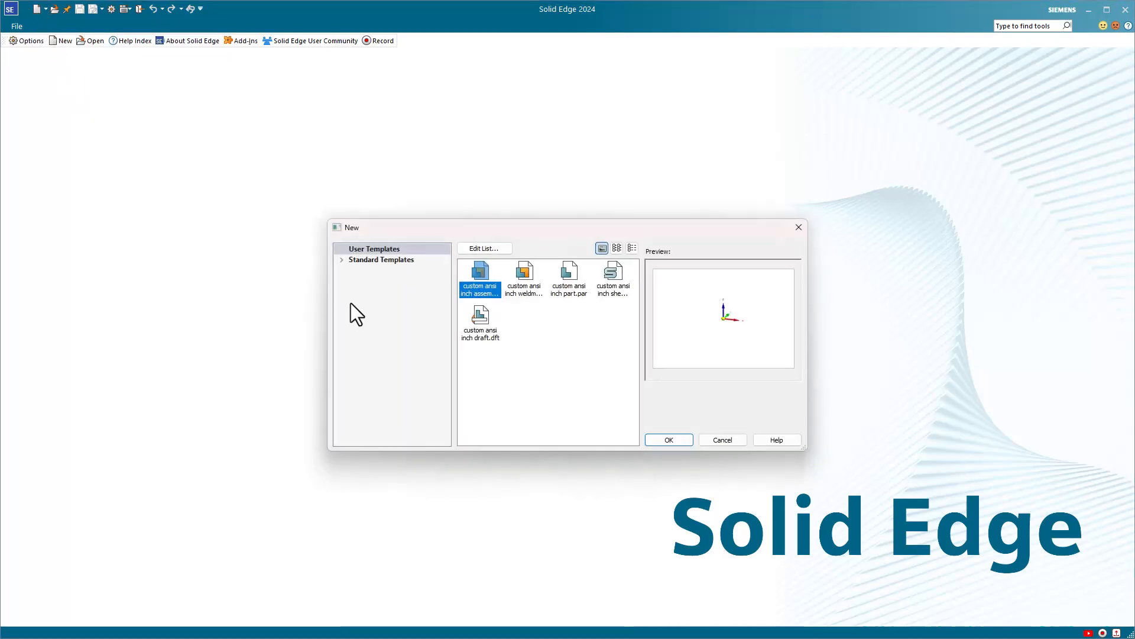
mouse_move(348, 268)
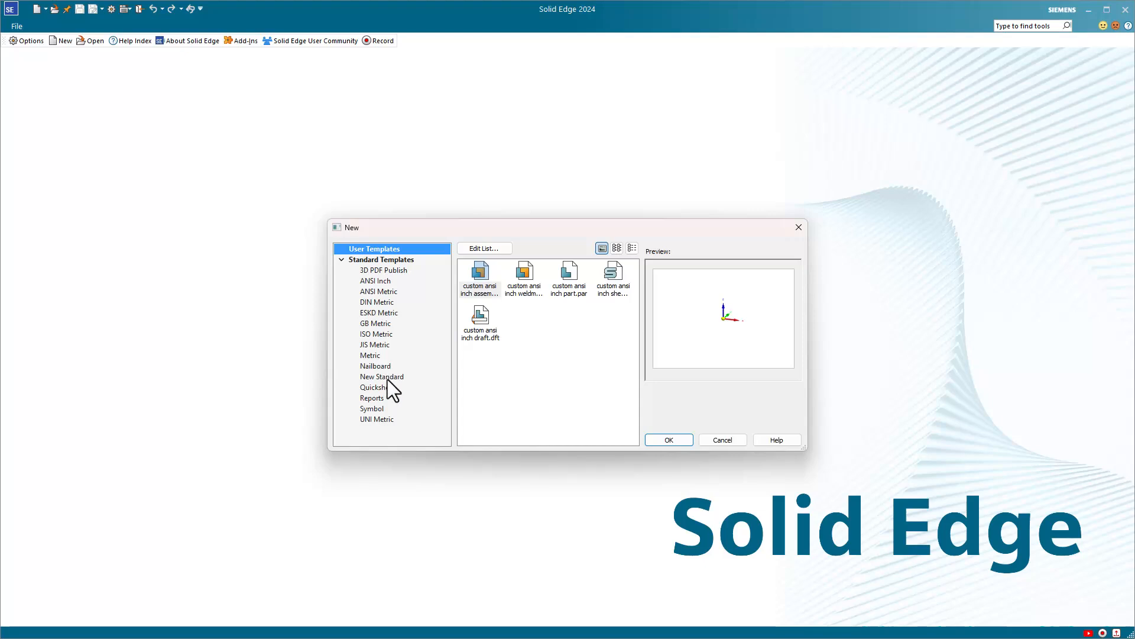
View New Standard then User Templates listing custom ansi inch draft.dft, and close the New dialog.
click(382, 377)
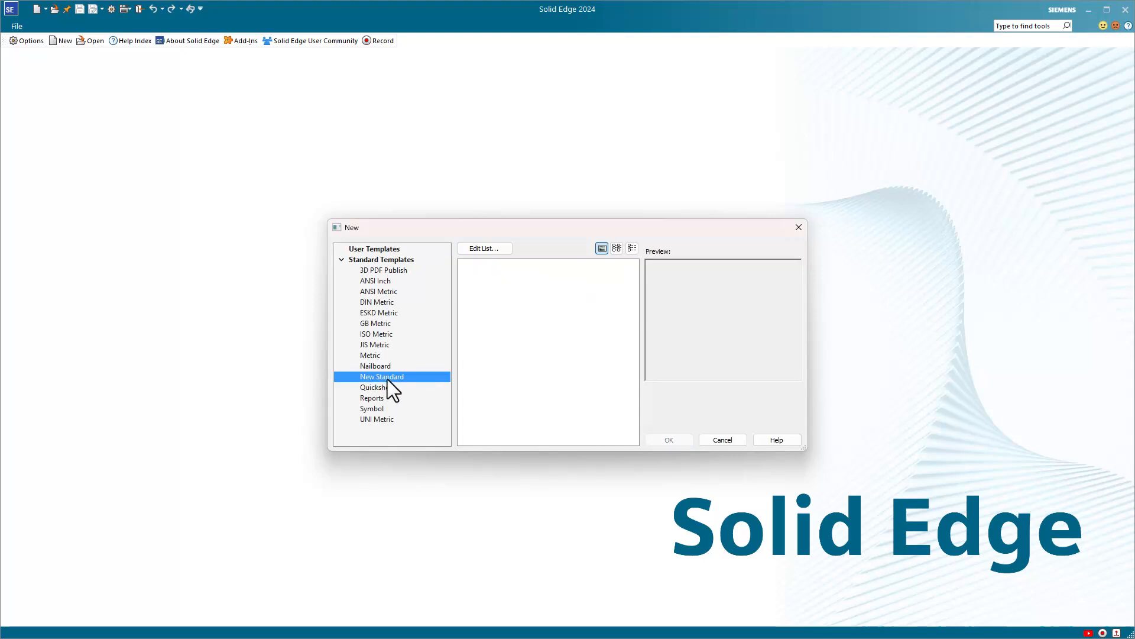
click(375, 249)
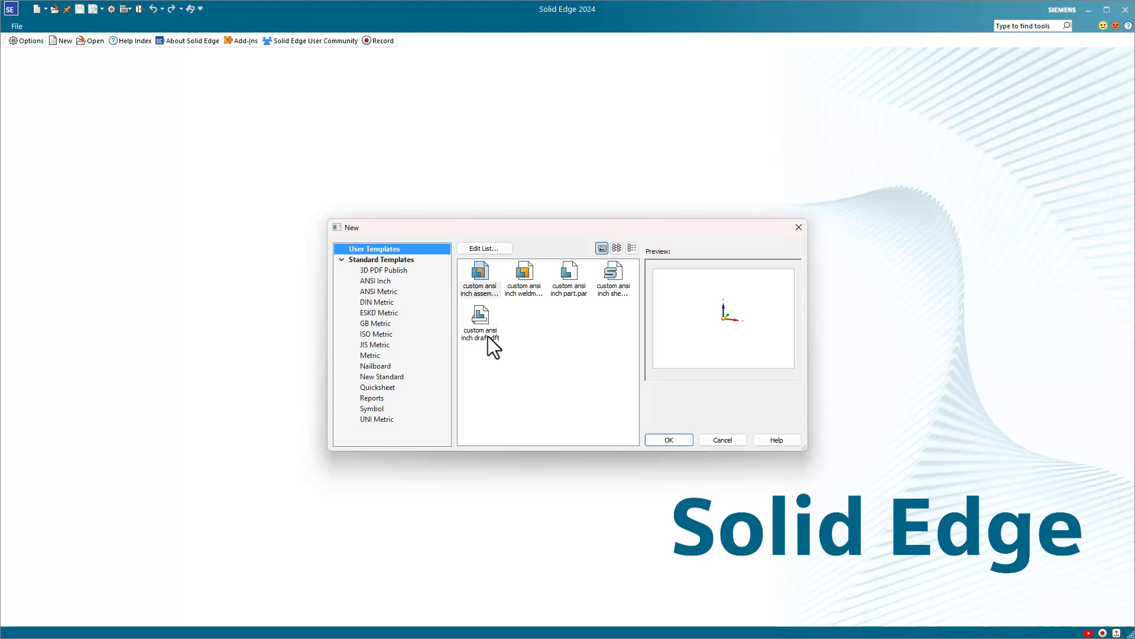
mouse_move(798, 440)
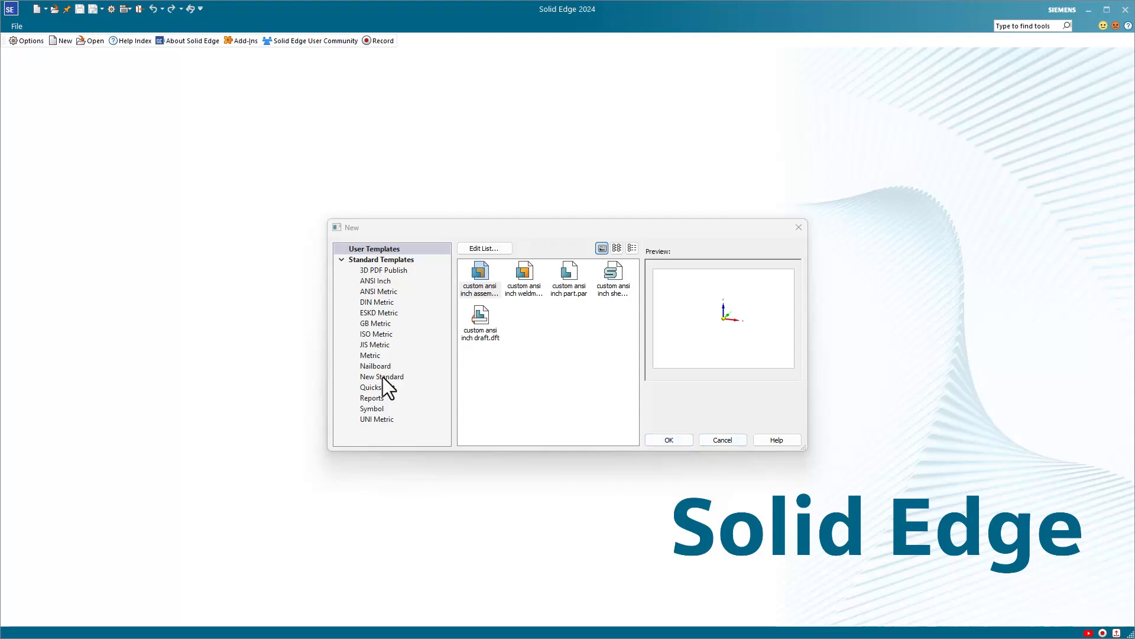
click(382, 376)
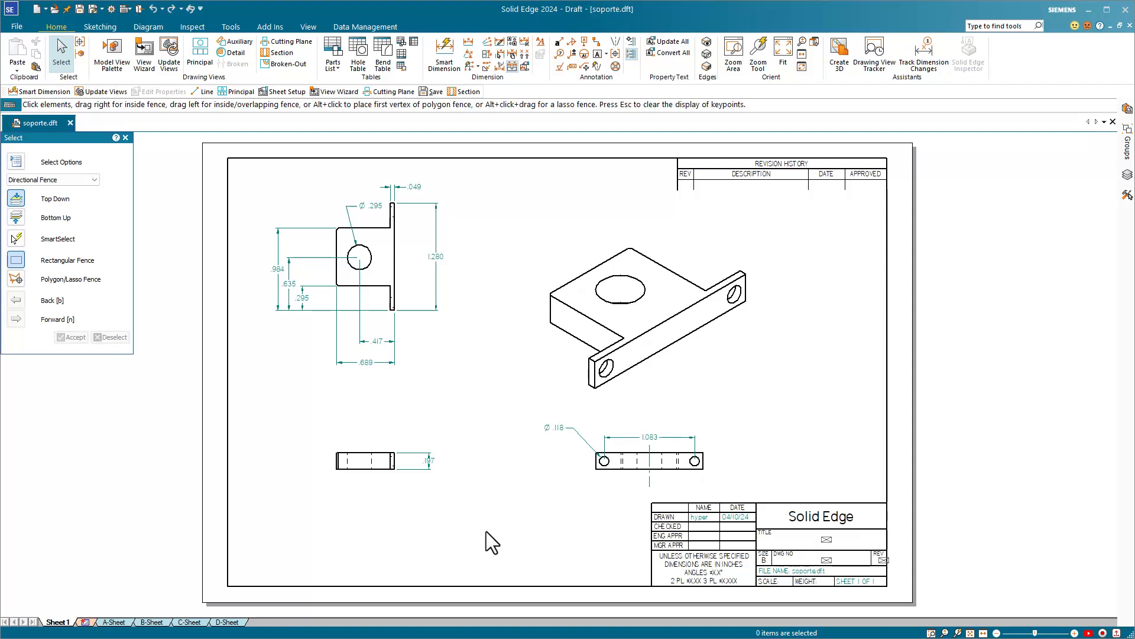
mouse_move(310, 33)
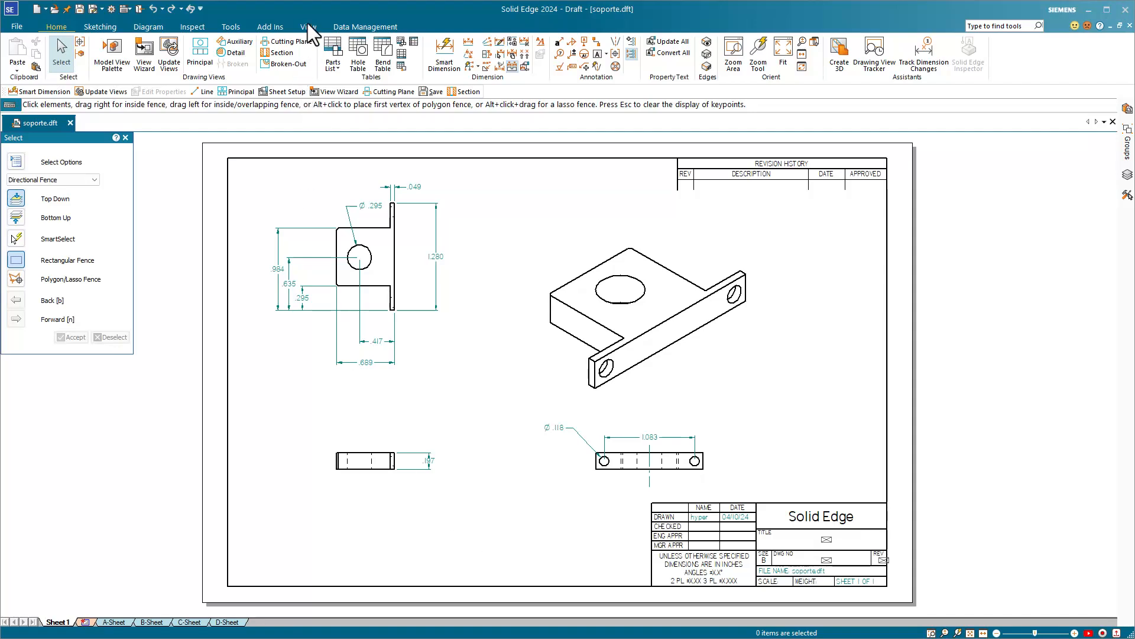
Show the View ribbon's sheet display commands in soporte.dft.
click(307, 28)
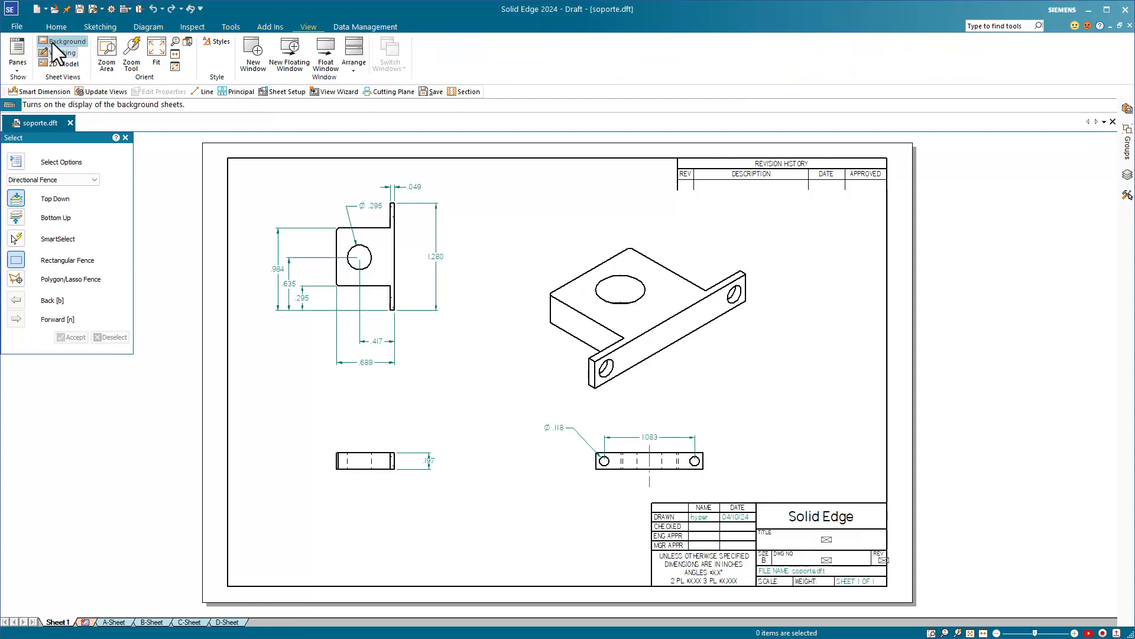
Display background sheets and look through the B, C and D-Sheet tabs.
click(64, 52)
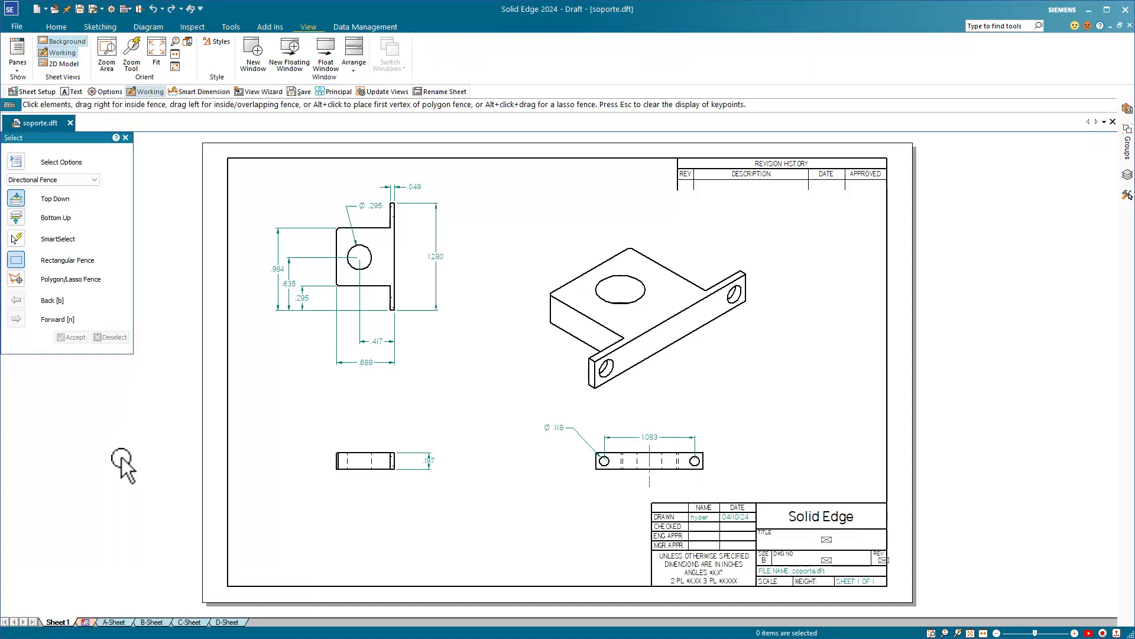
mouse_move(112, 621)
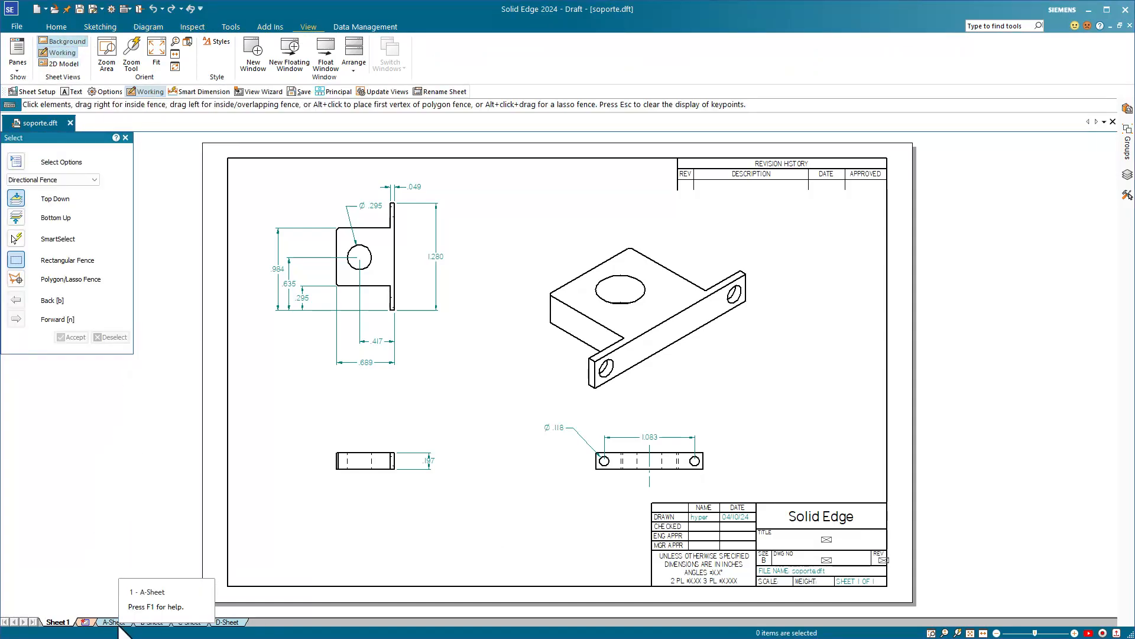
click(150, 621)
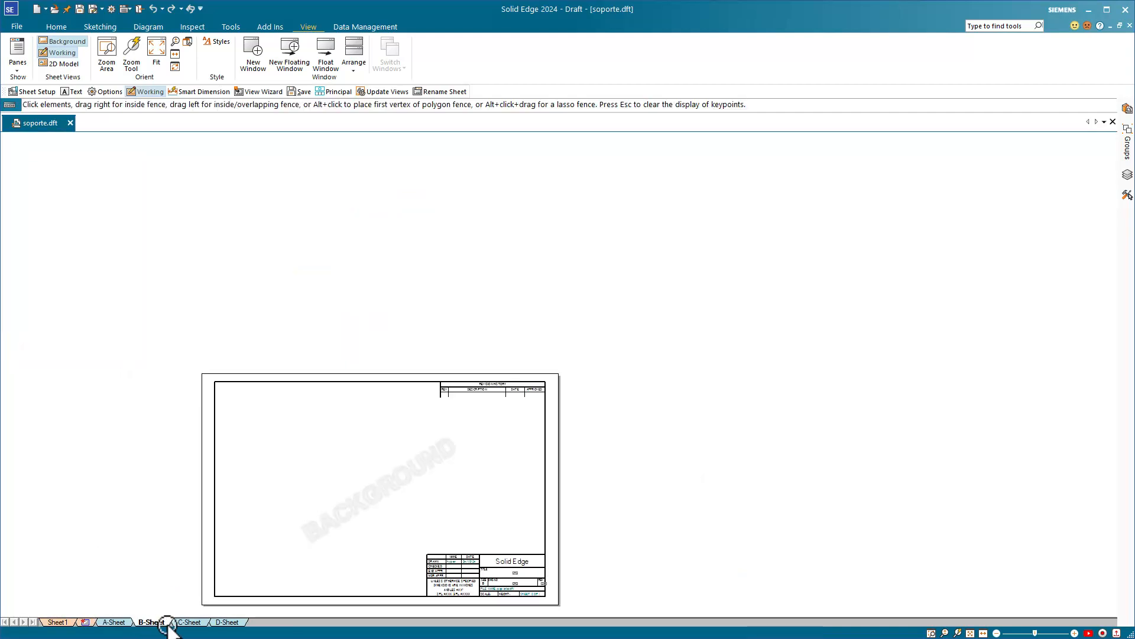
click(188, 621)
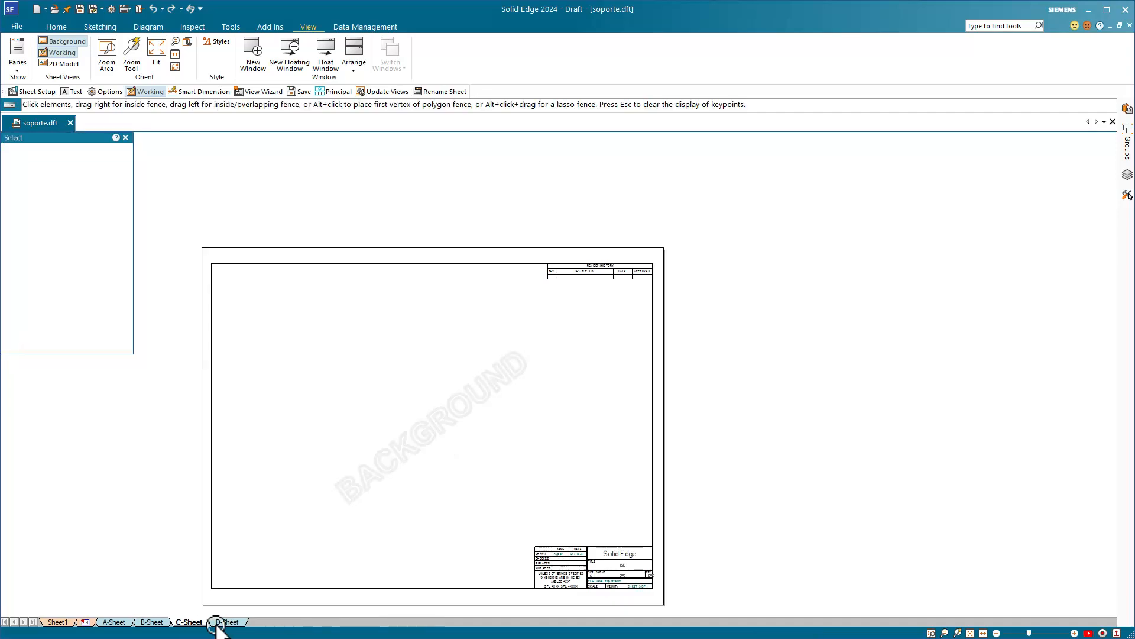
click(227, 621)
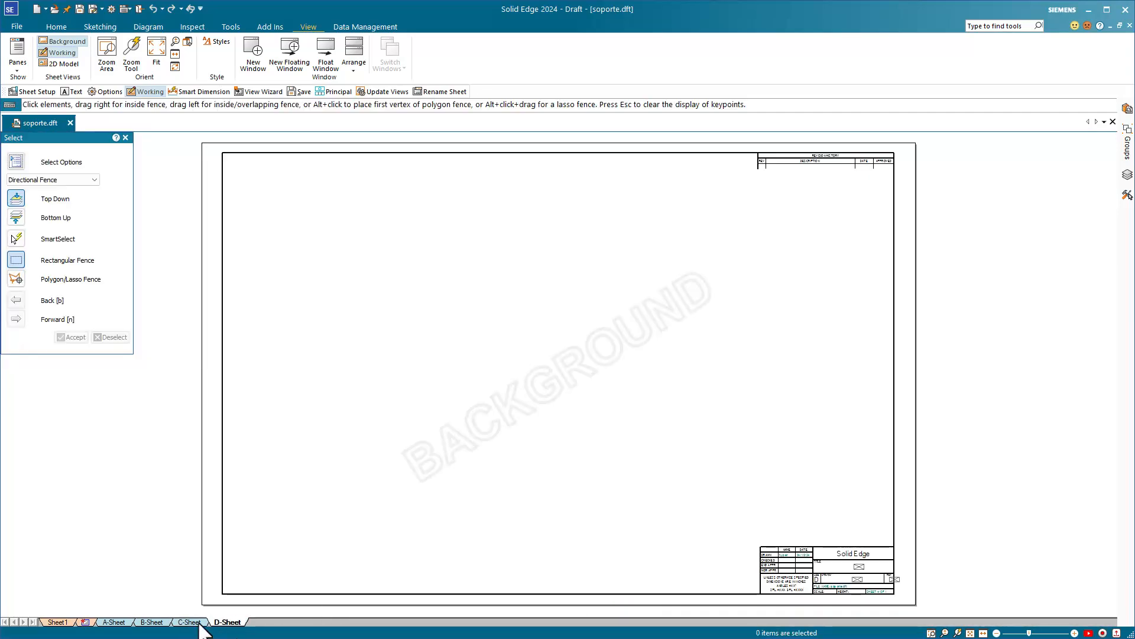
mouse_move(114, 621)
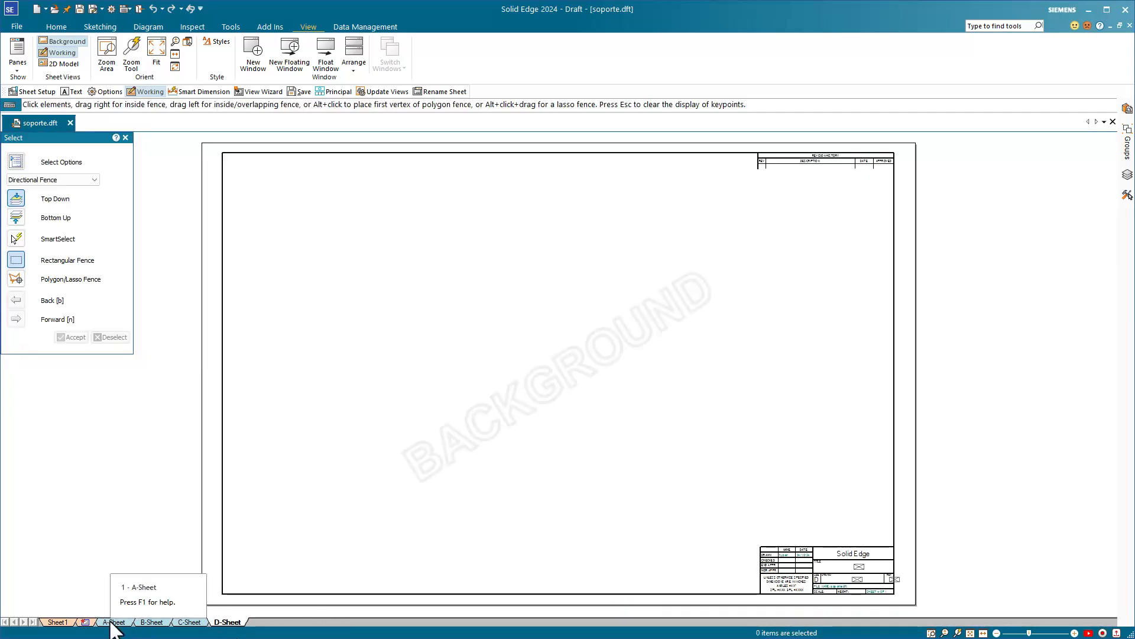
From the A-Sheet tab's commands, insert a new background sheet Background1.
right_click(114, 621)
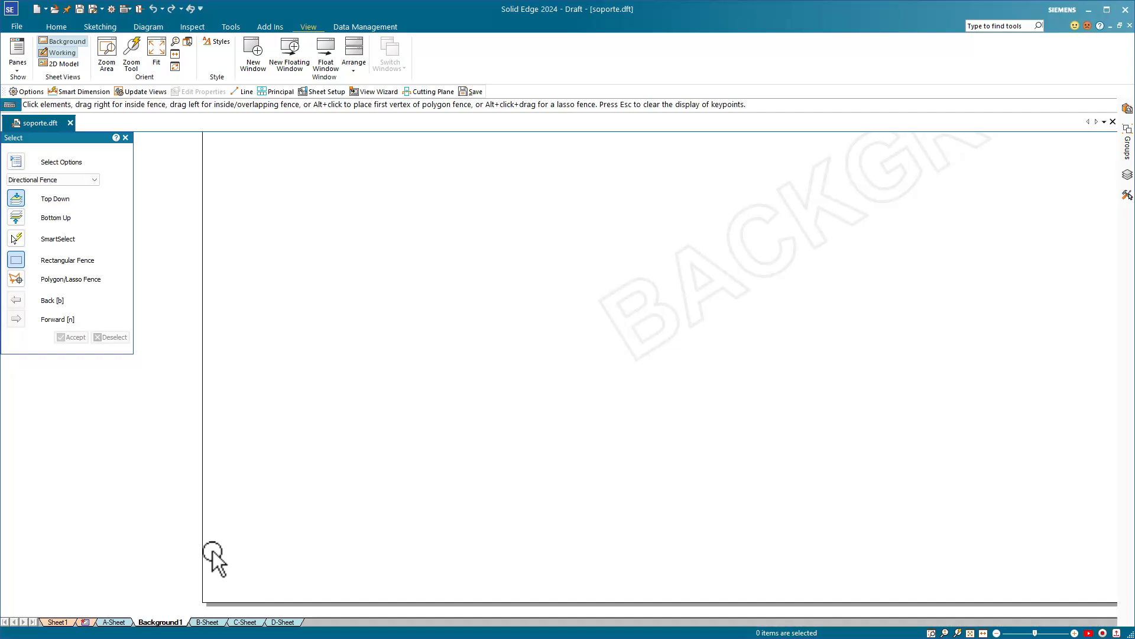
click(112, 621)
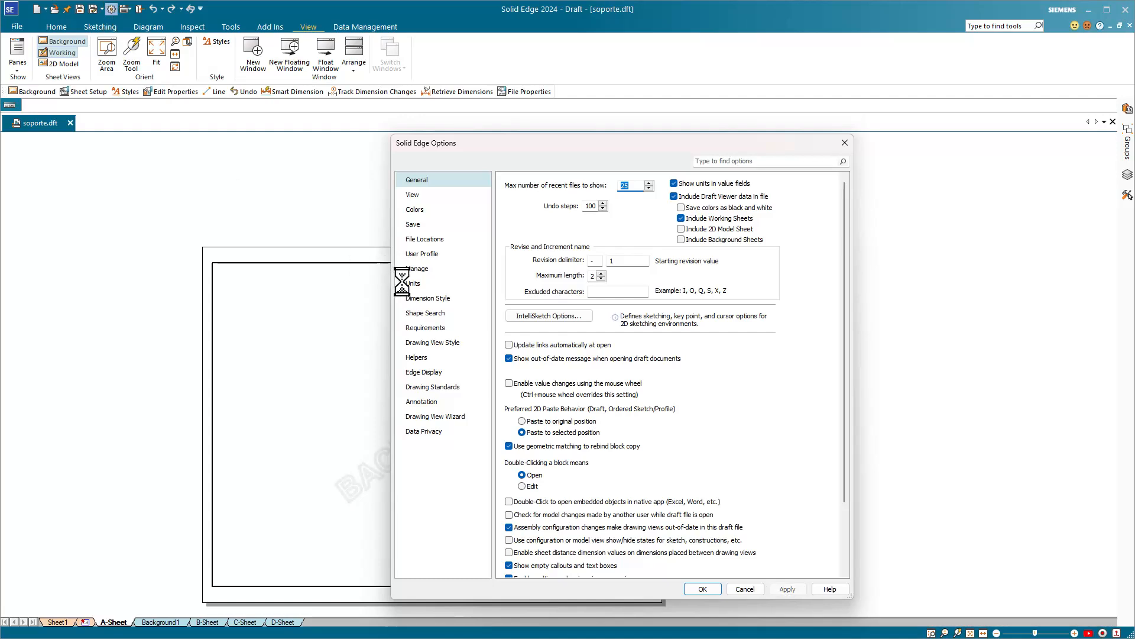
mouse_move(417, 296)
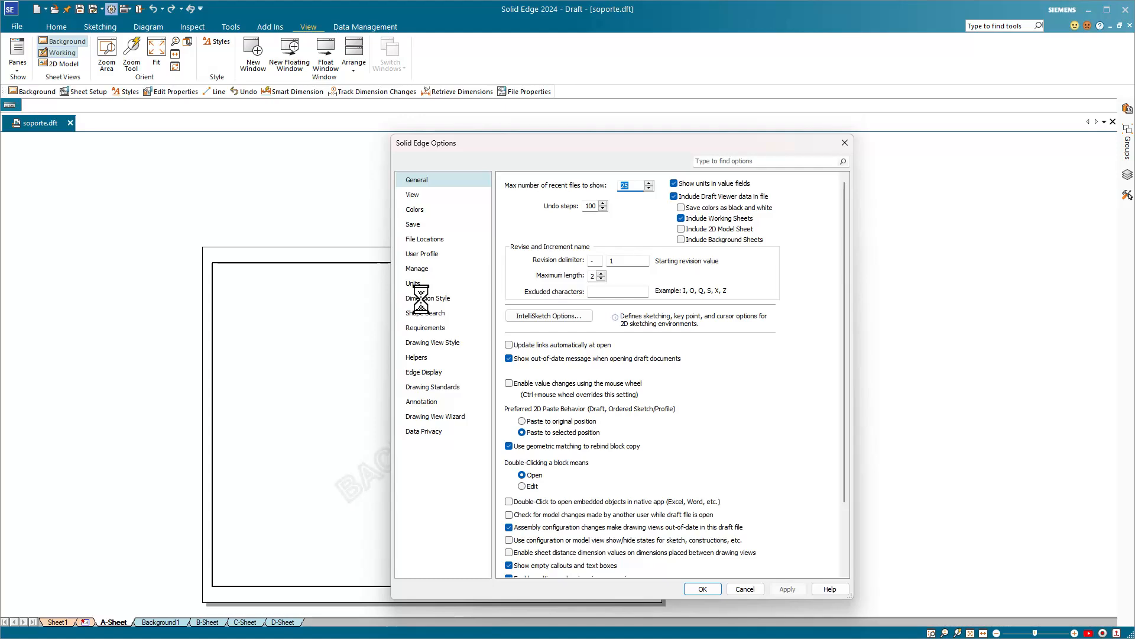
Review the Dimension Style, Drawing View Style and Drawing Standards option pages.
click(427, 298)
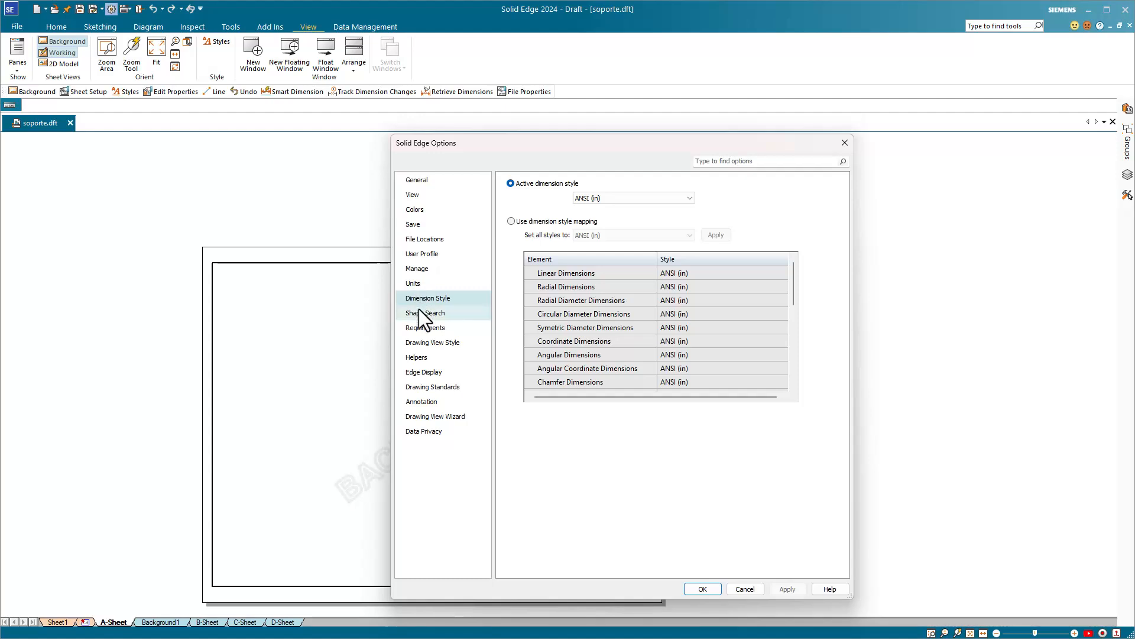
click(433, 342)
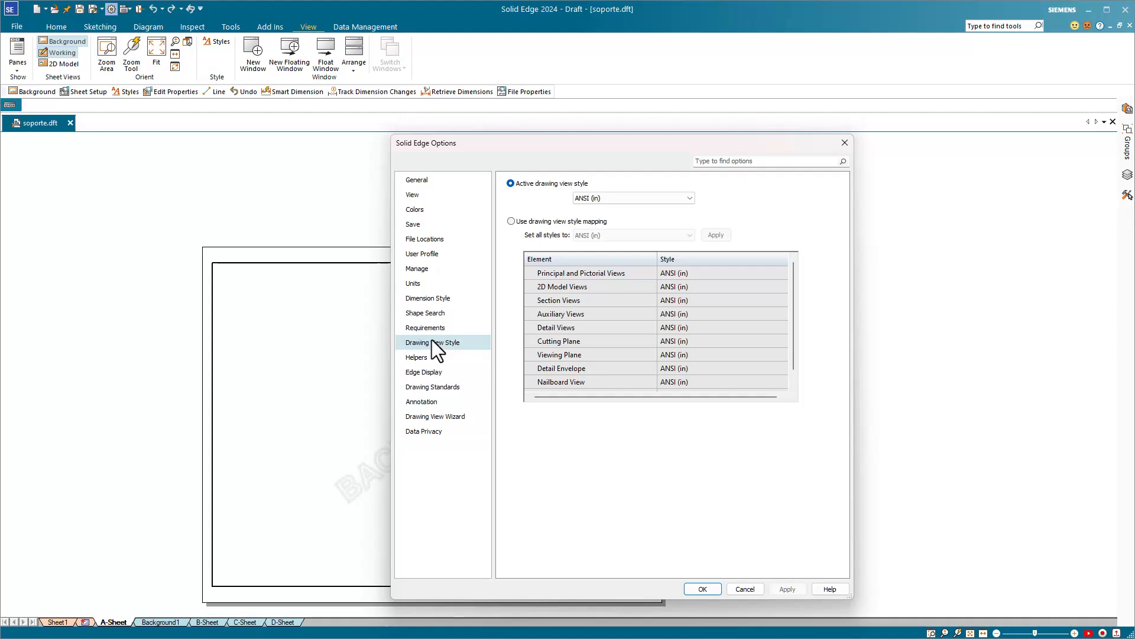
mouse_move(434, 370)
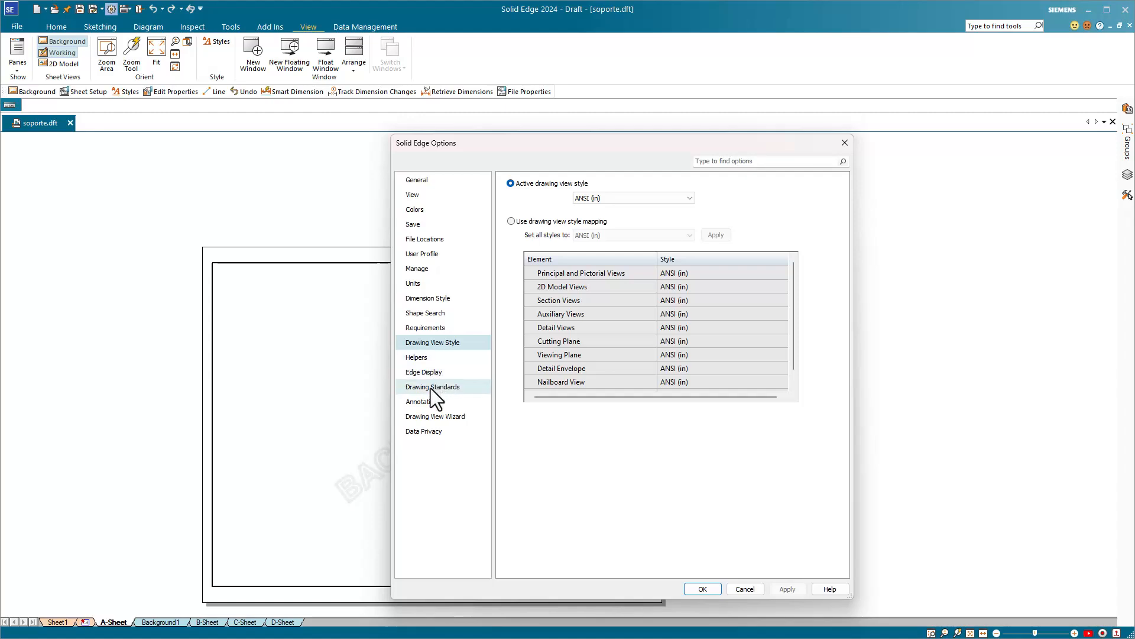
click(433, 386)
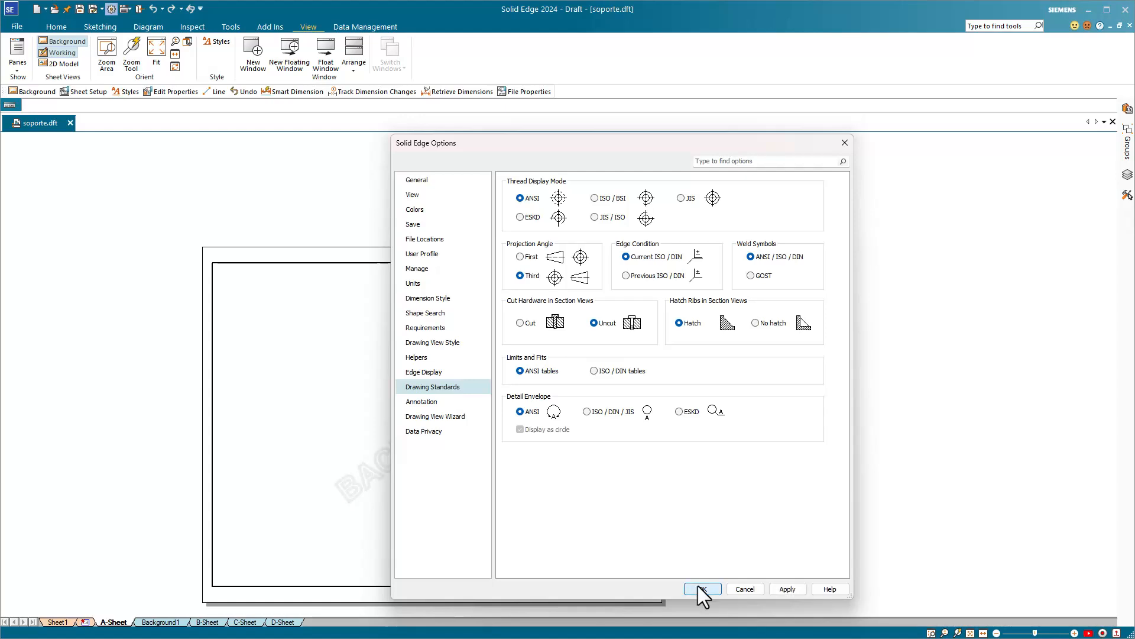
Close Options with OK and open the soporte - Copy.dft drawing.
click(701, 588)
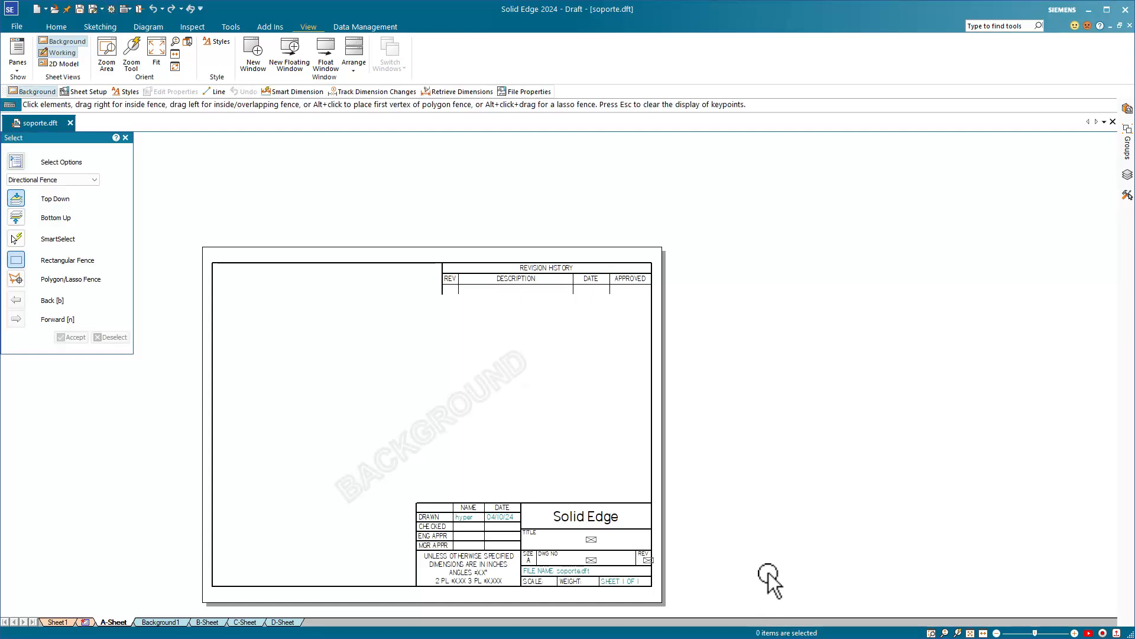
click(61, 162)
text(quick sheet)
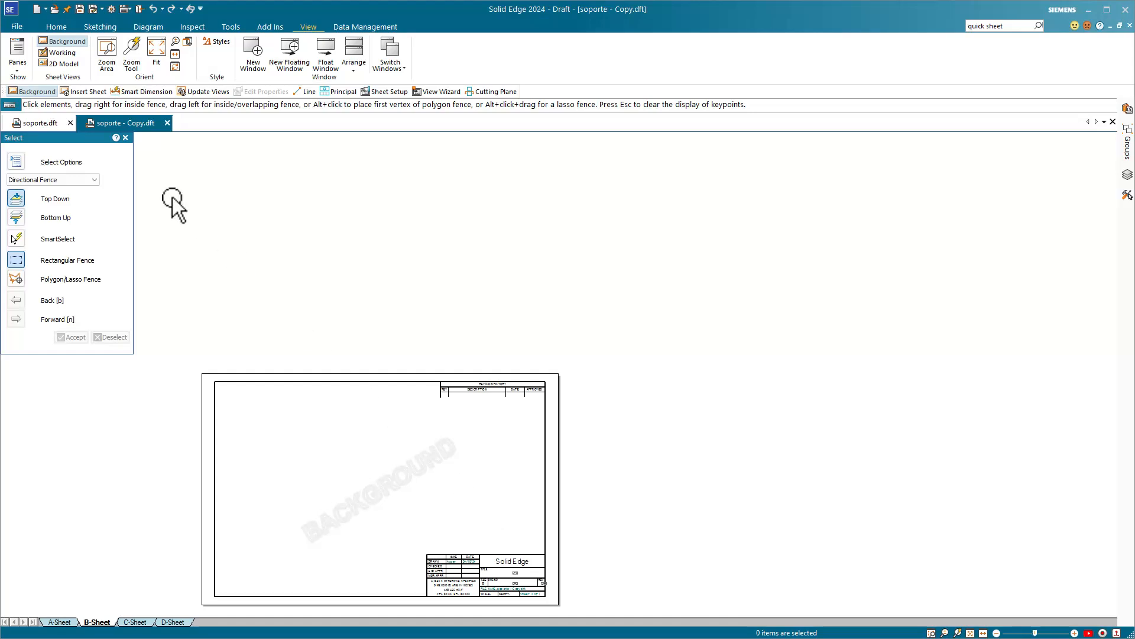
click(64, 40)
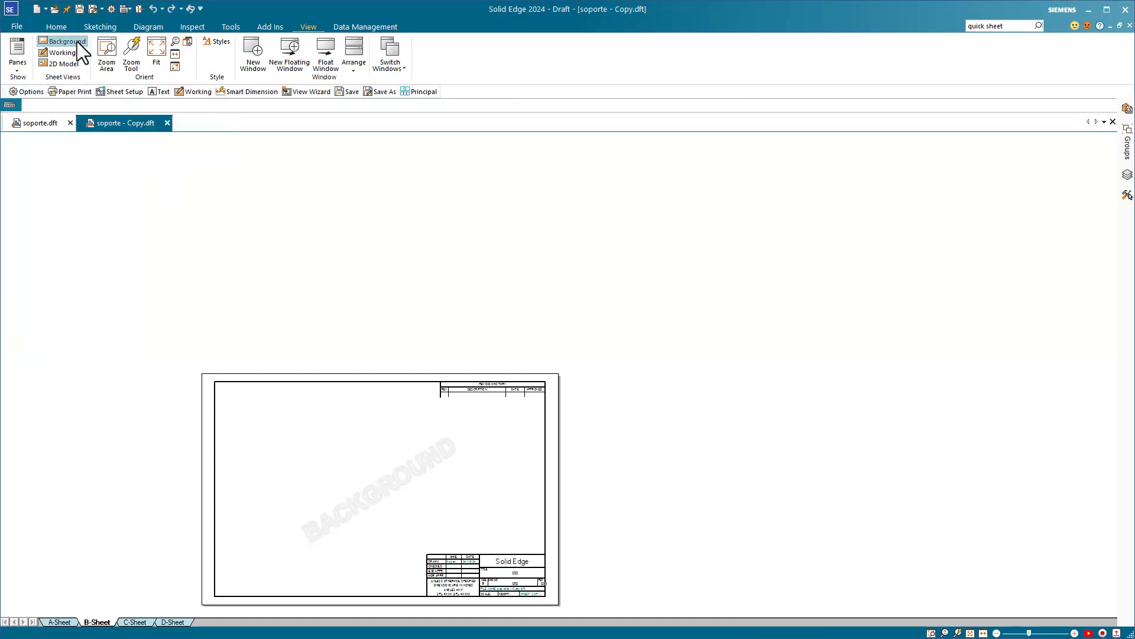
Hide backgrounds, select Sheet1 and delete all its drawing views.
click(64, 52)
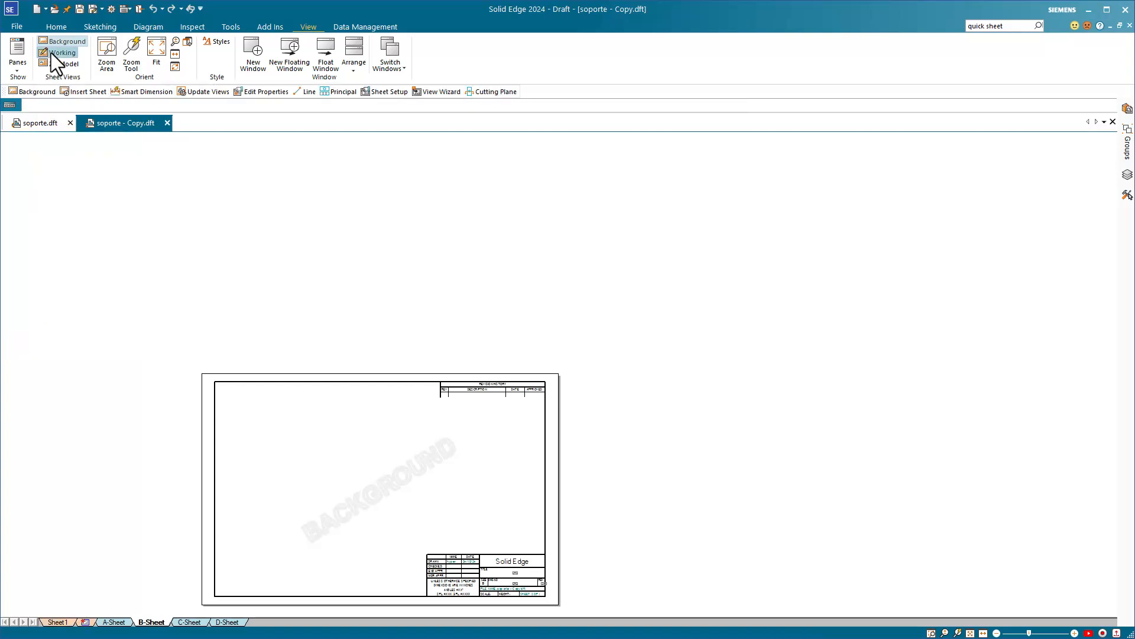
click(62, 52)
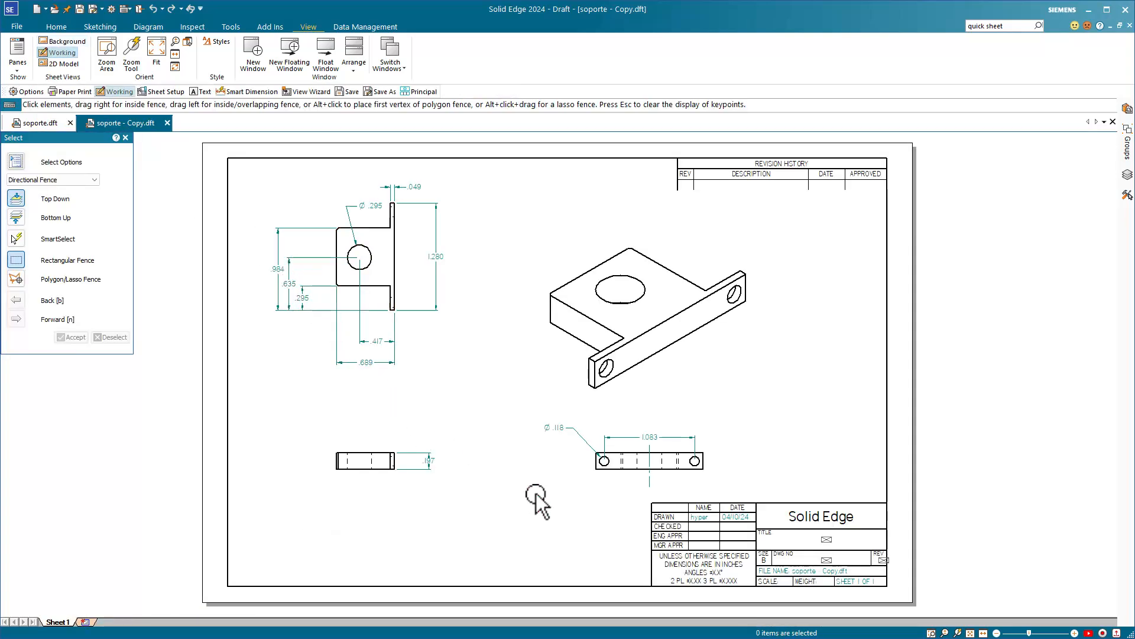
mouse_move(253, 188)
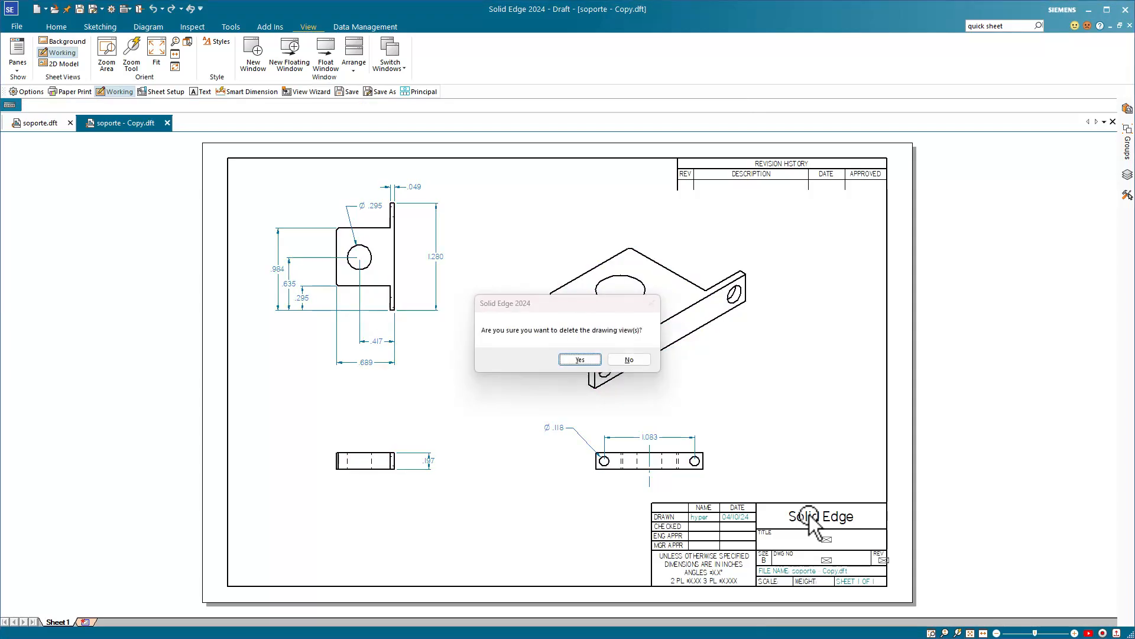
click(579, 359)
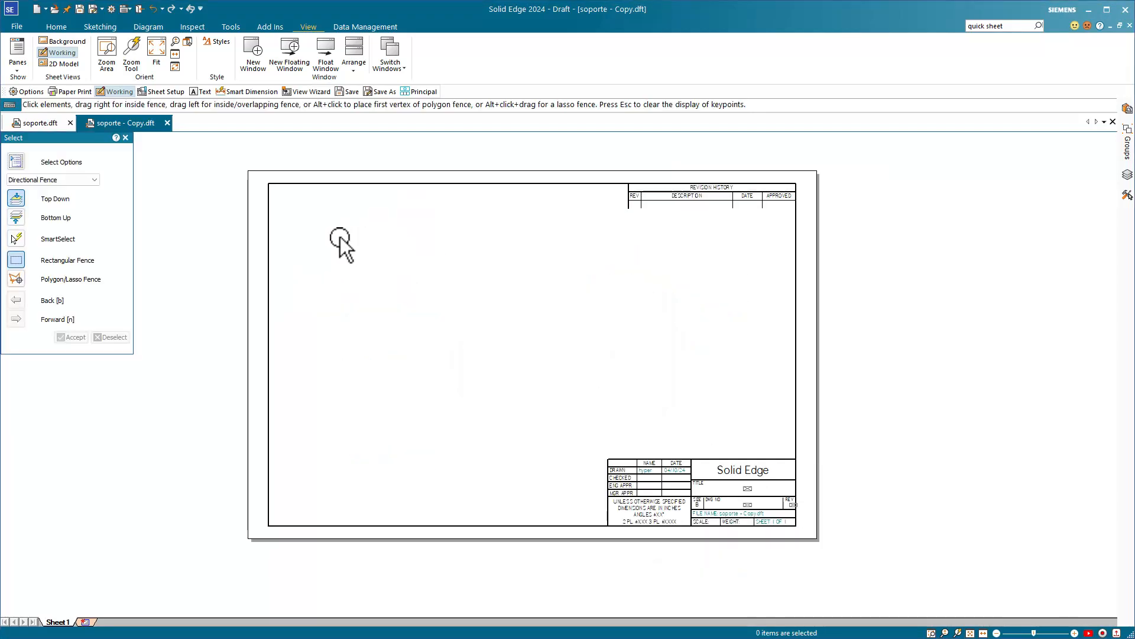
Save the draft as New Standard Template.dft in Siemens\Solid Edge 2024\Template\New Standard.
click(16, 27)
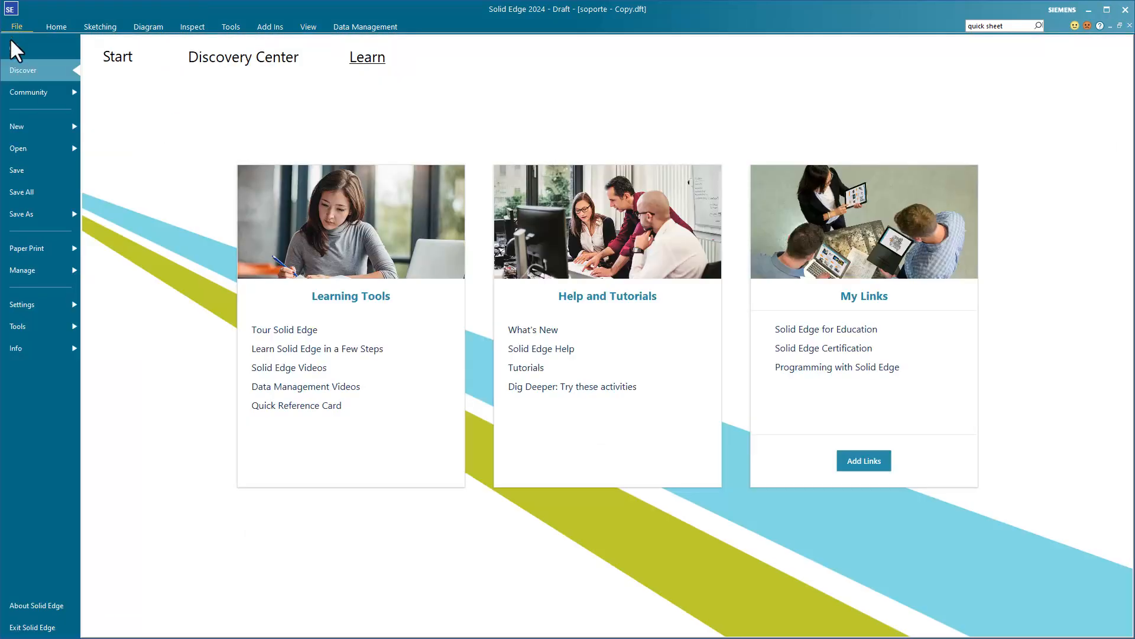
click(22, 214)
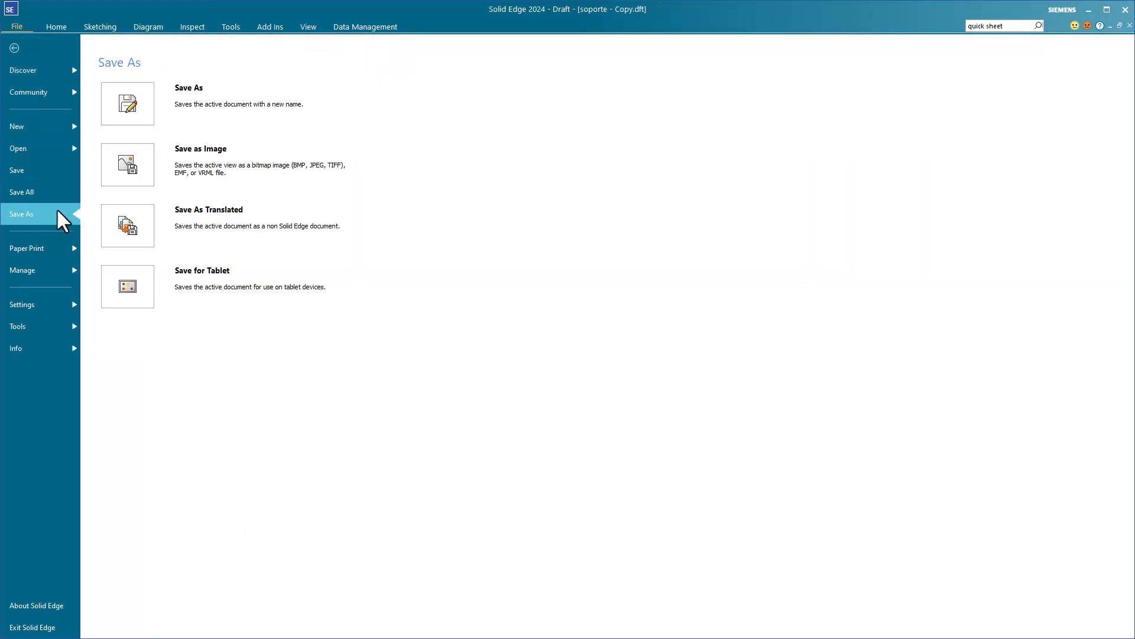
mouse_move(127, 104)
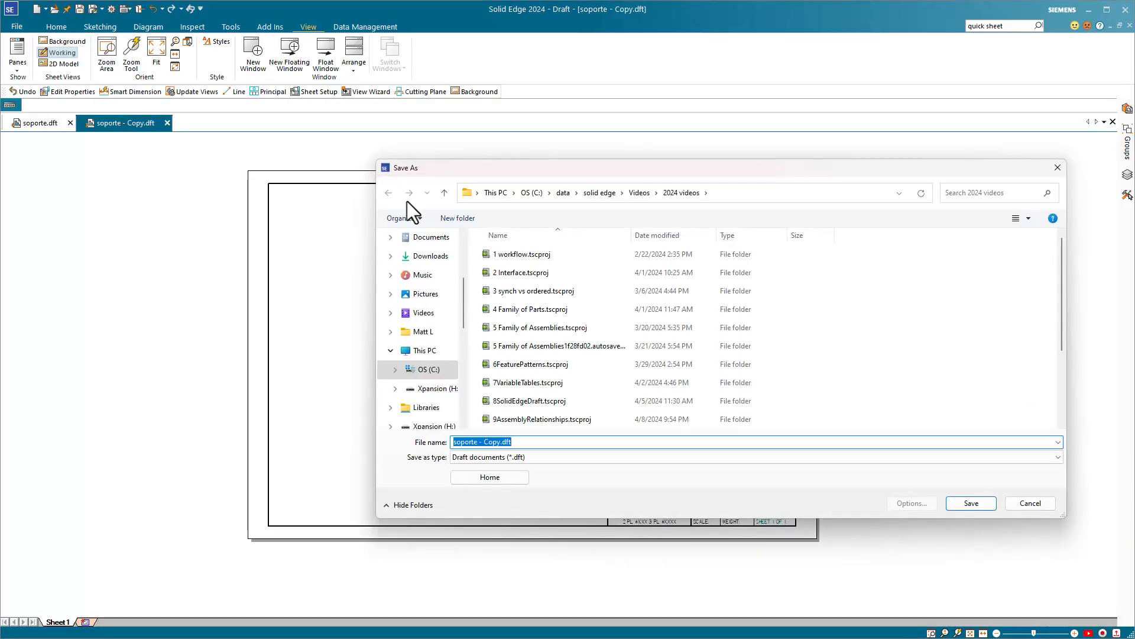
click(531, 193)
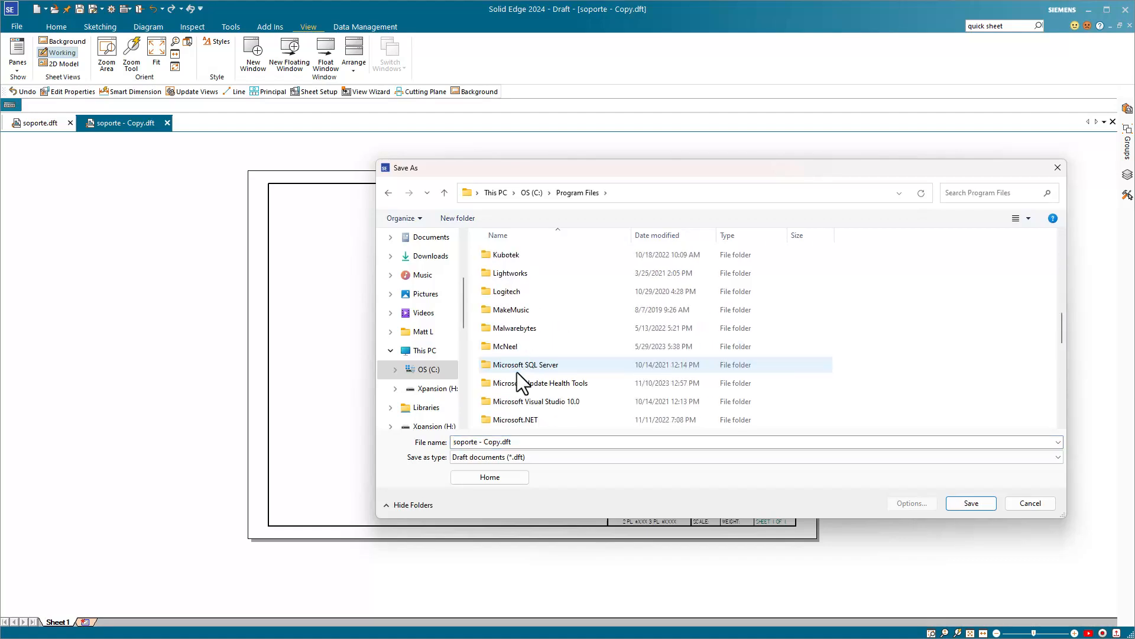
scroll(down, 3)
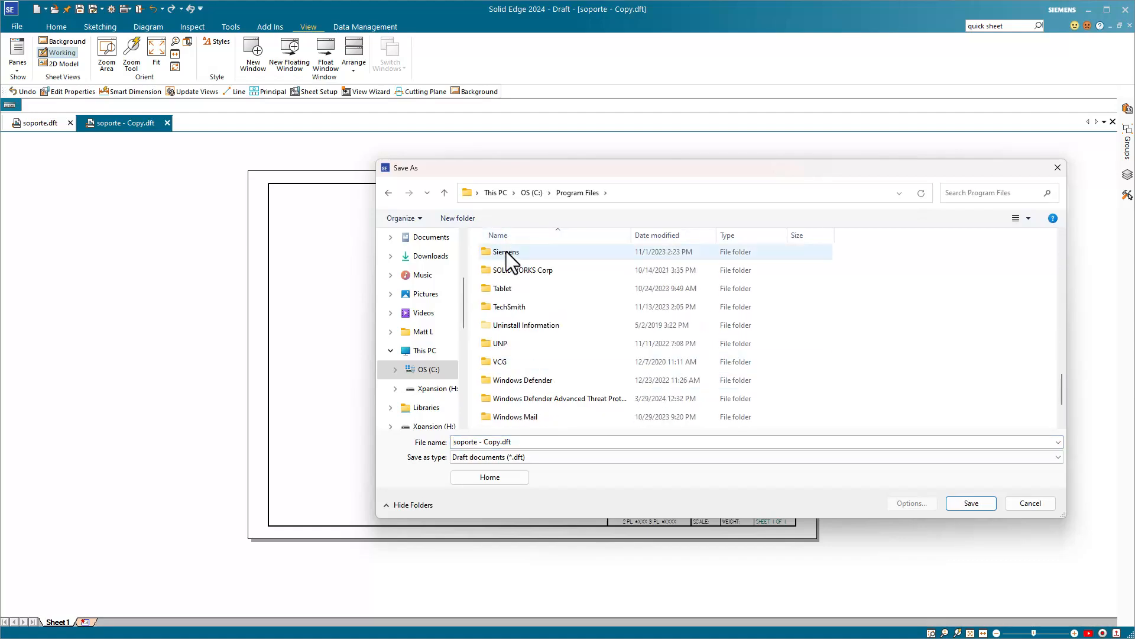
double_click(505, 251)
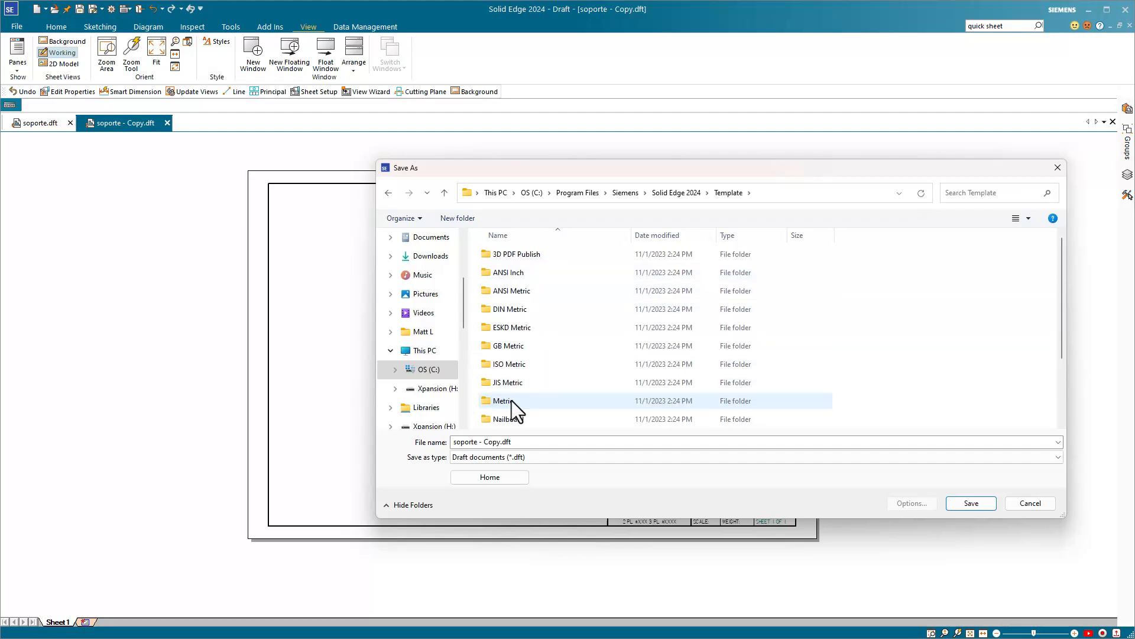
mouse_move(505, 401)
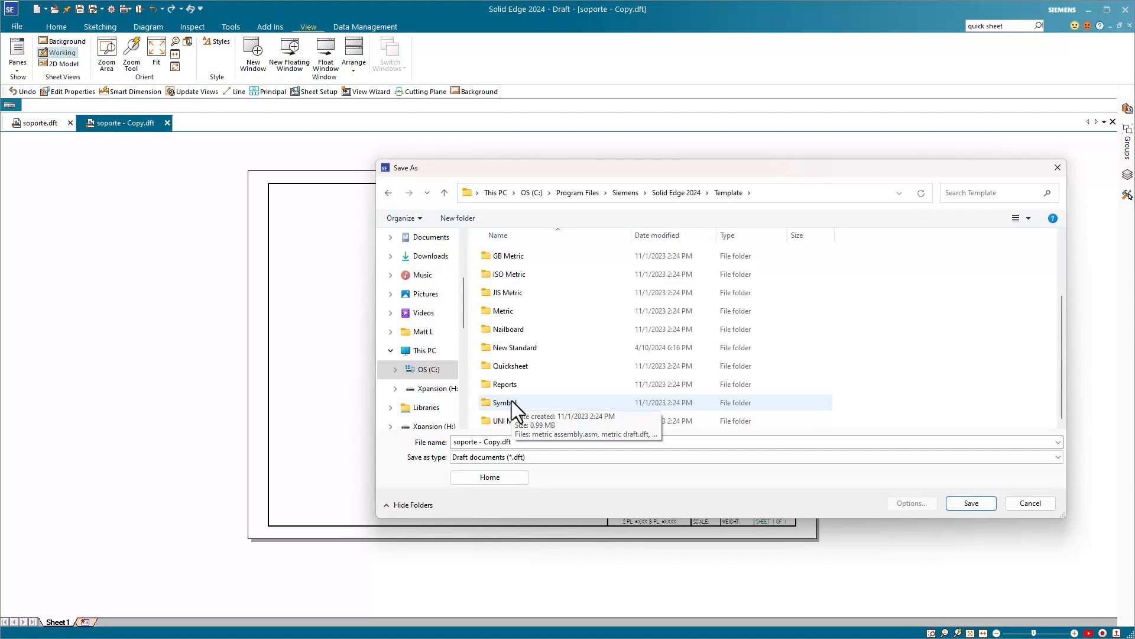
mouse_move(514, 352)
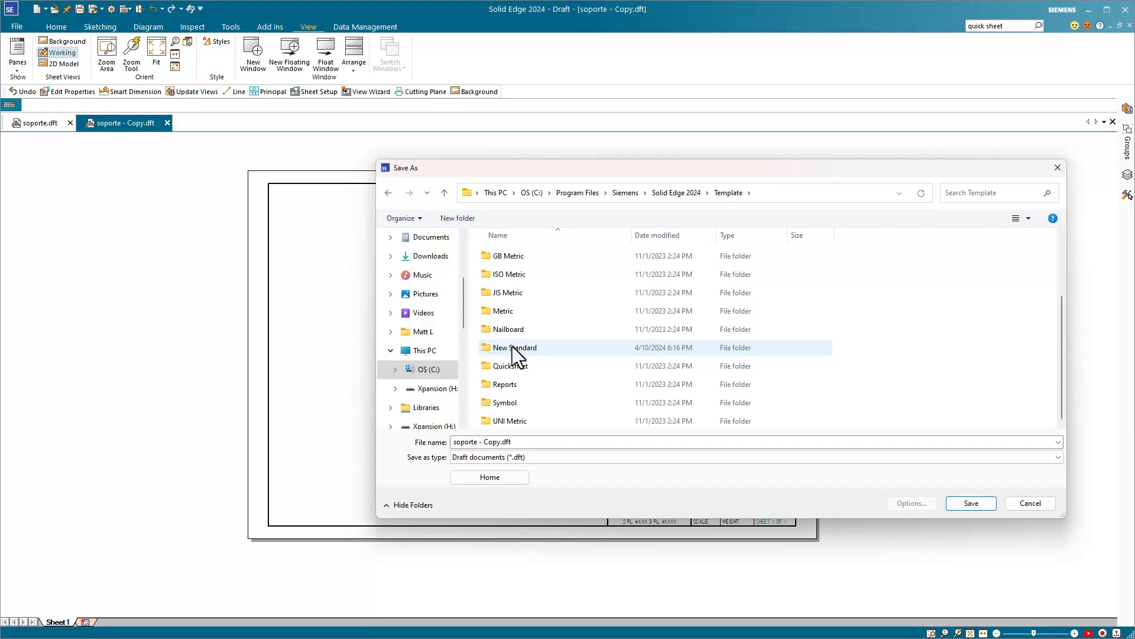
double_click(515, 348)
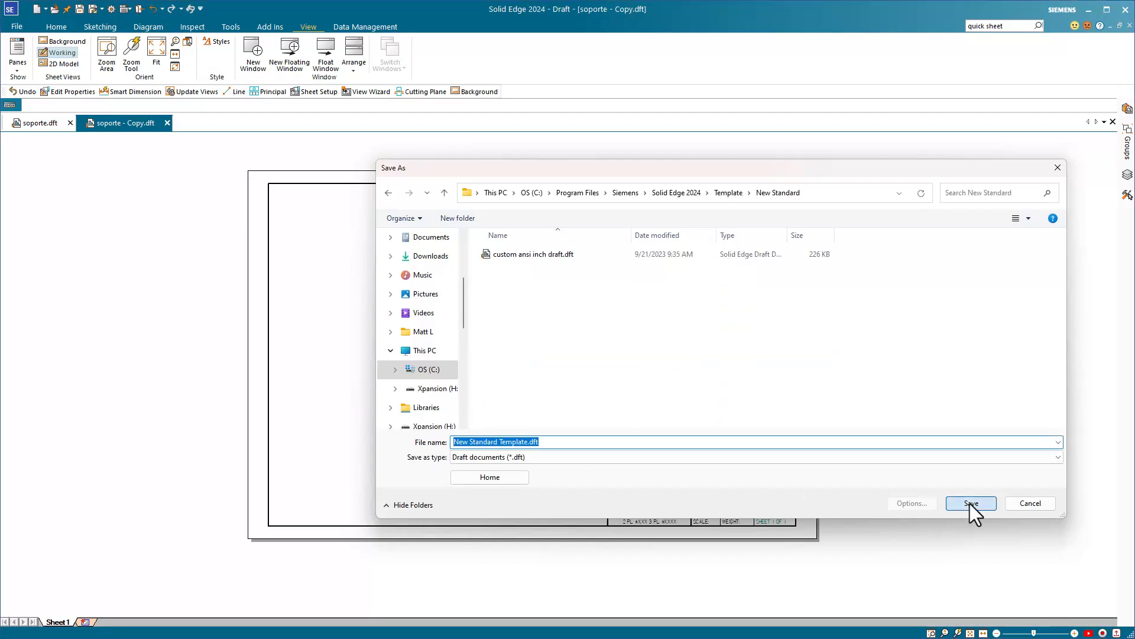
click(970, 504)
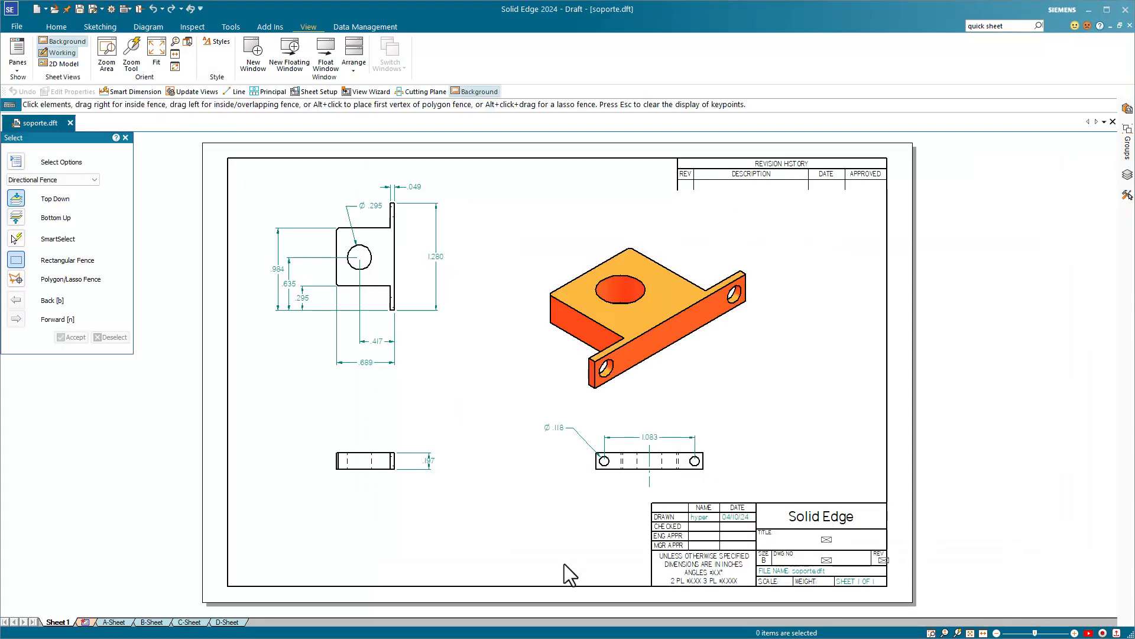
mouse_move(552, 572)
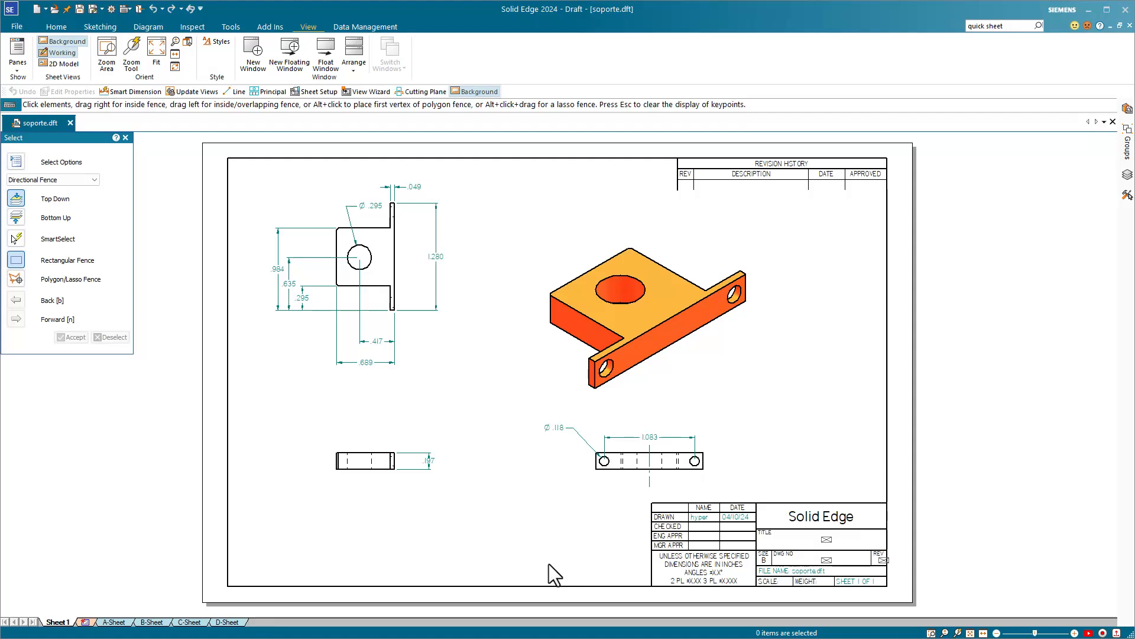
mouse_move(140, 240)
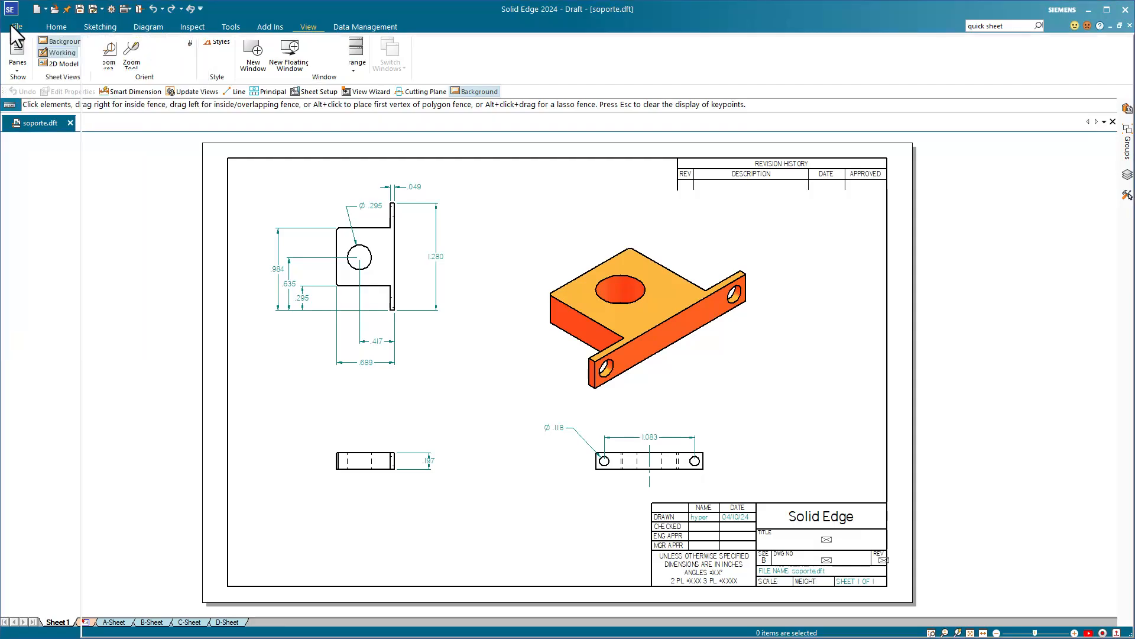
Choose Create Quicksheet Template for soporte.dft, raising the view-removal warning.
click(15, 27)
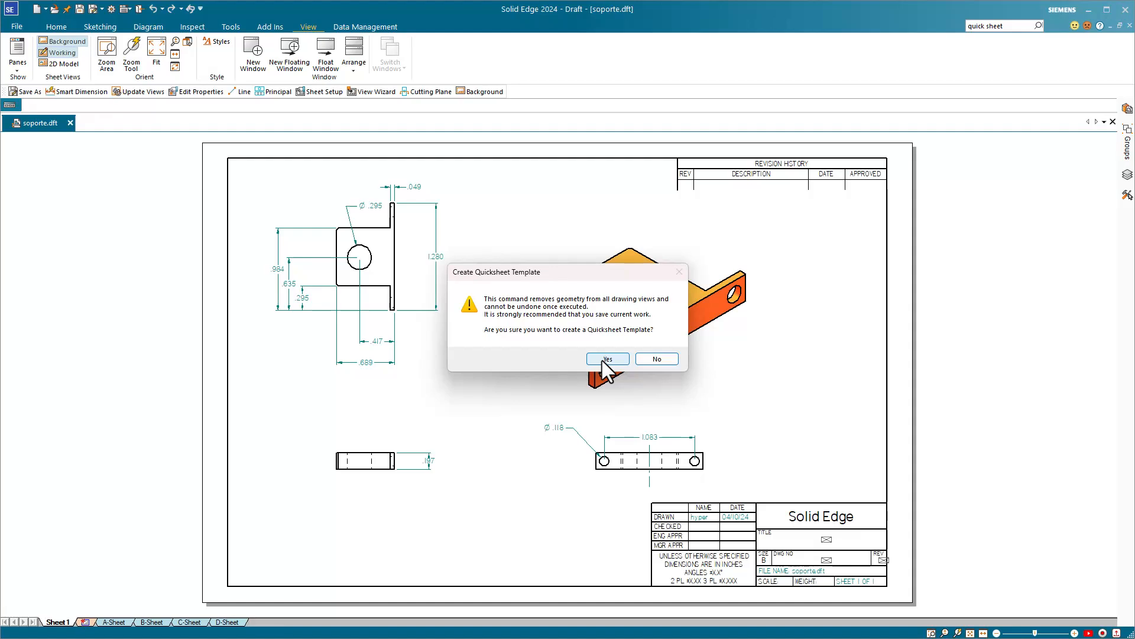
Confirm the quicksheet and save it as quick sheet template.dft in data\solid edge\Custom Solid Edge Templates.
click(607, 358)
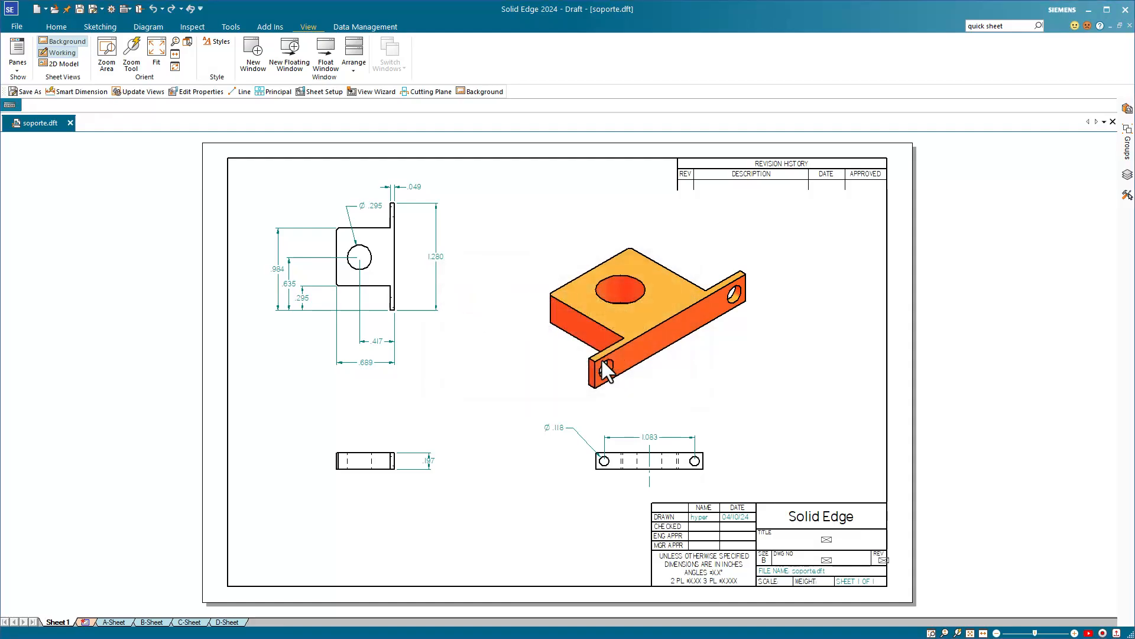
click(28, 91)
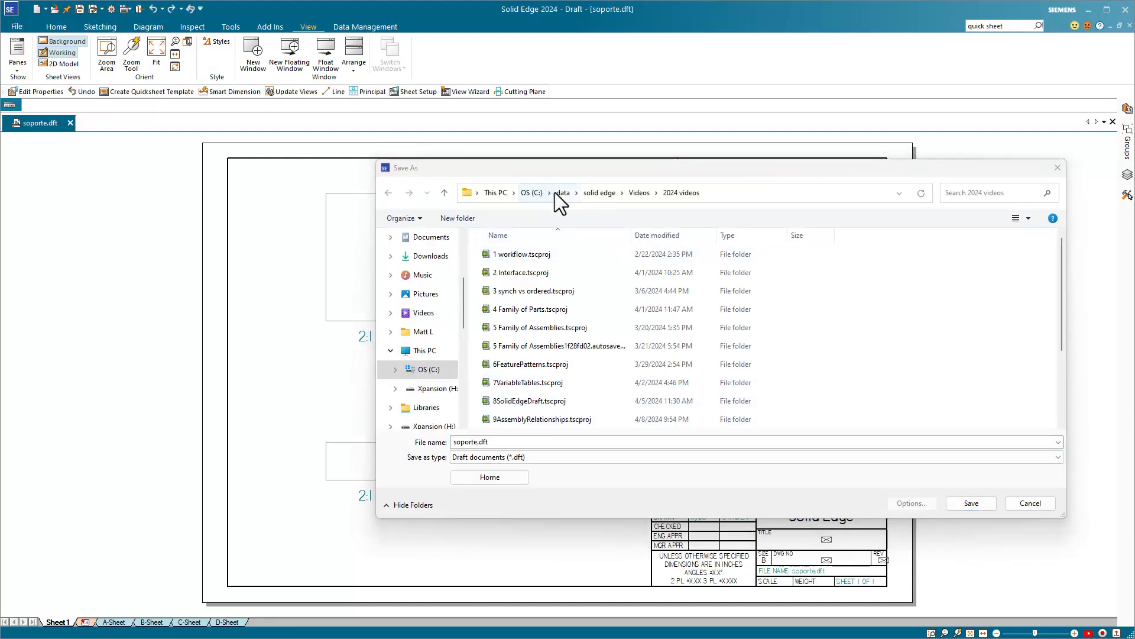
click(563, 193)
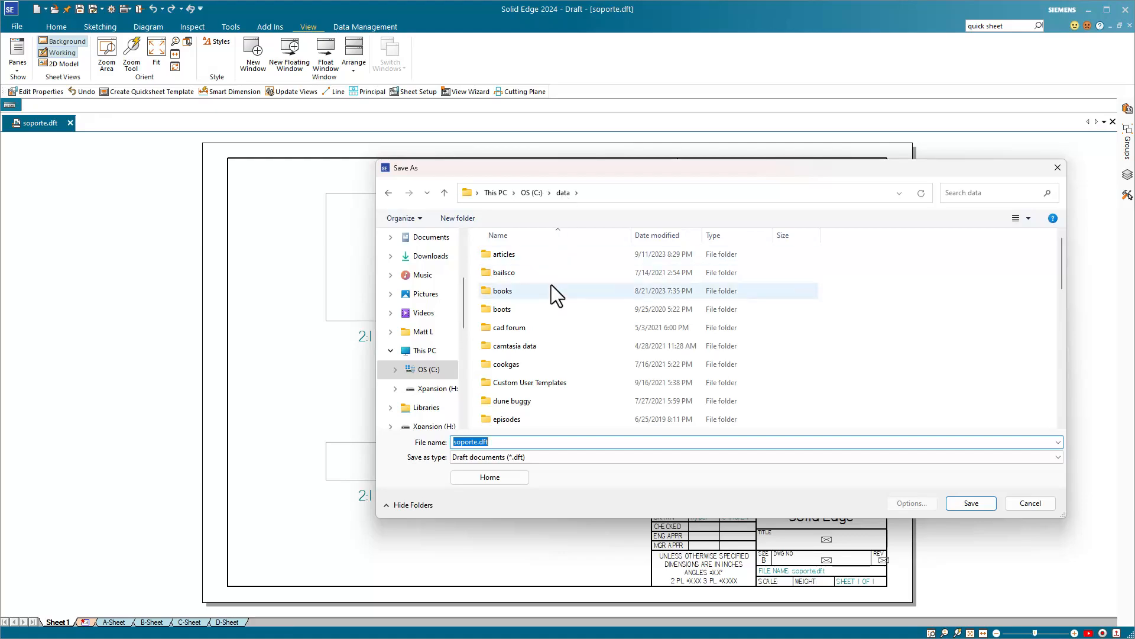
scroll(down, 3)
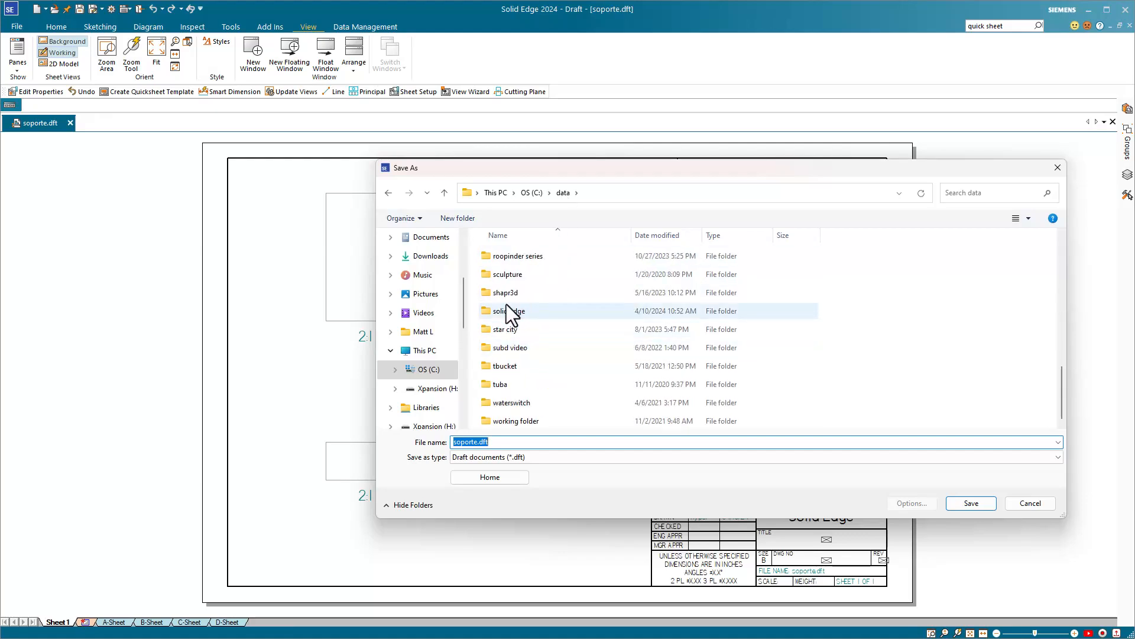
double_click(509, 311)
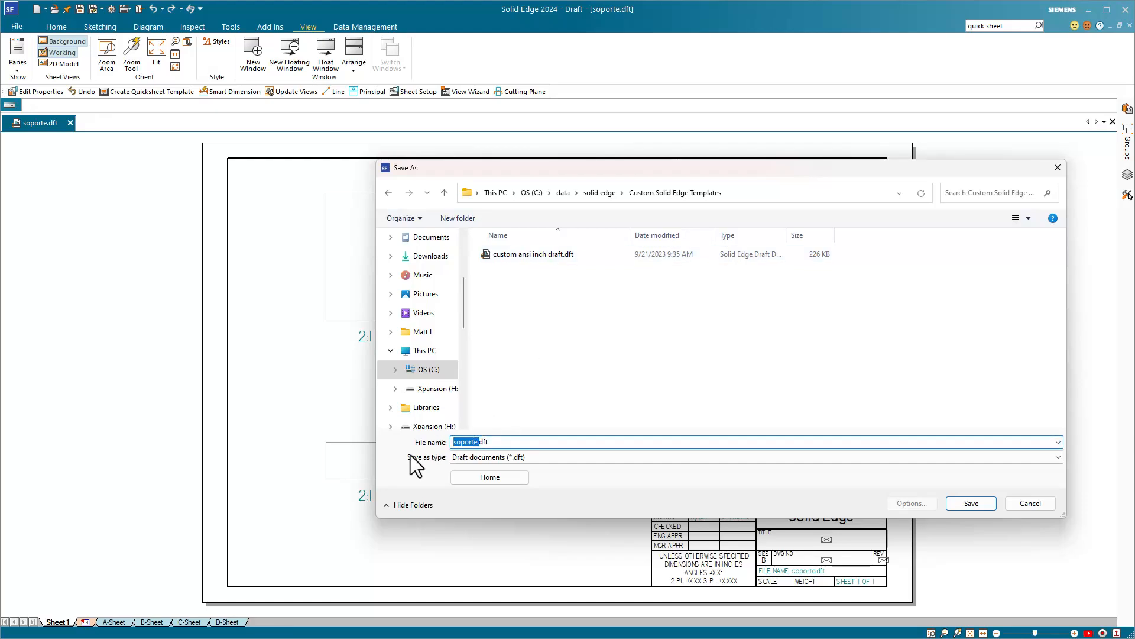
text(quick sheet template)
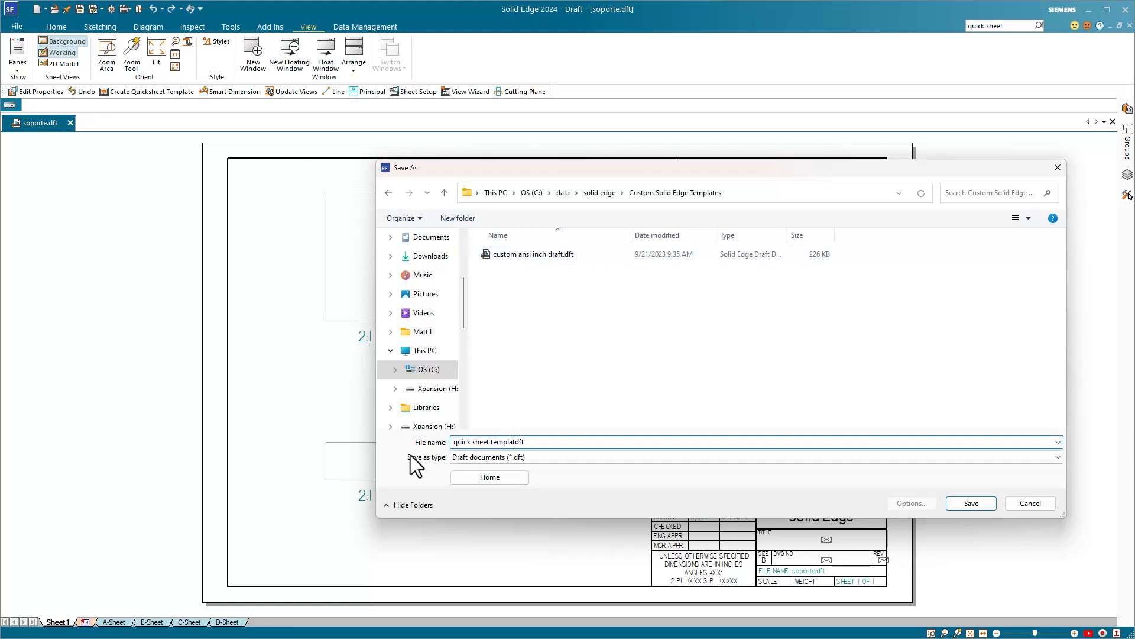
click(971, 503)
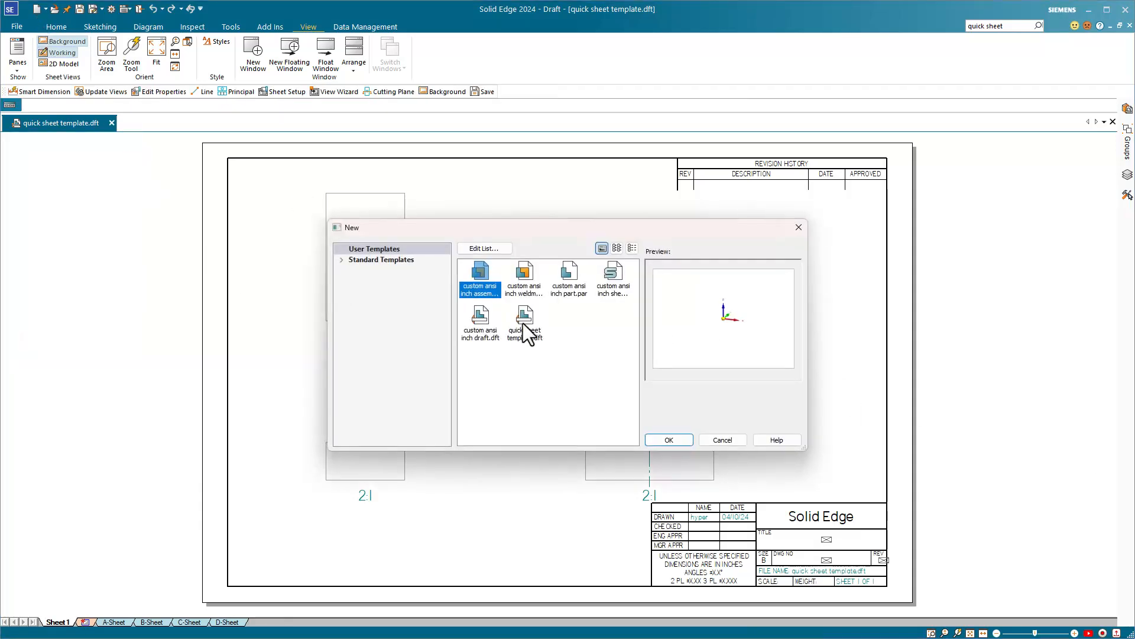
Create Draft1 from quick sheet template.dft under User Templates.
click(667, 440)
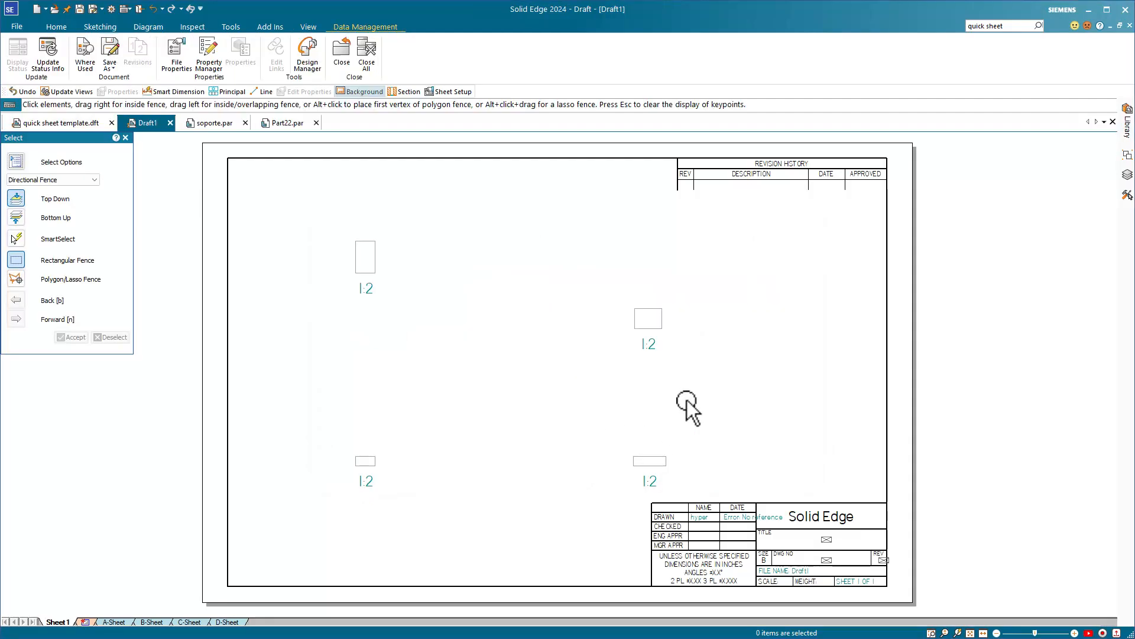
mouse_move(1009, 238)
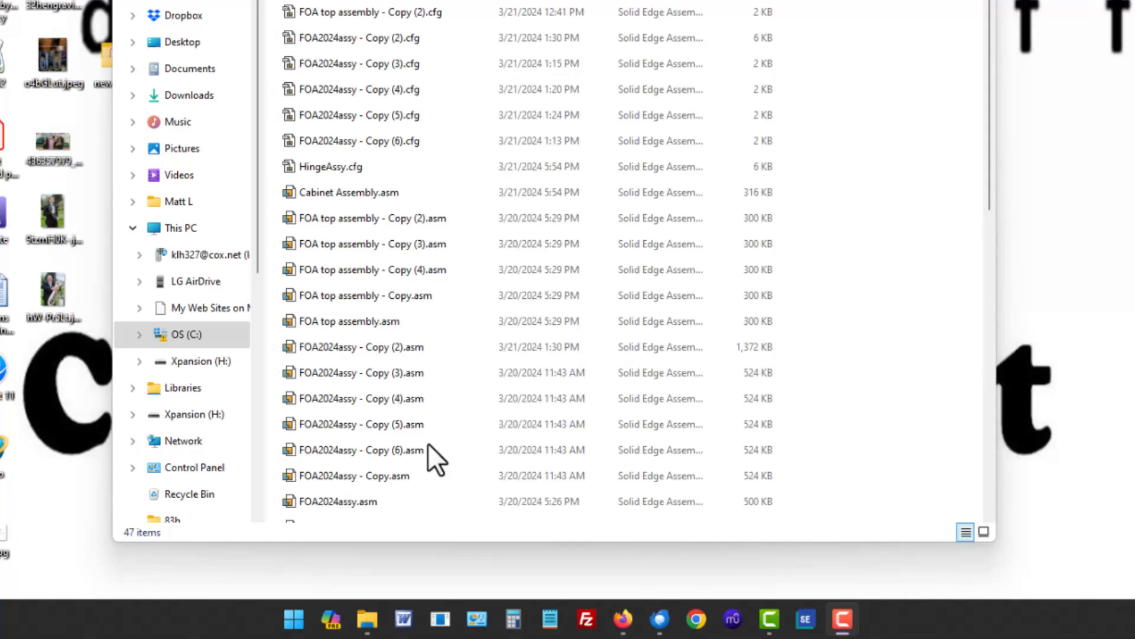
Launch the Solid Edge Settings and Preferences Wizard from the Start menu's All apps list.
click(359, 423)
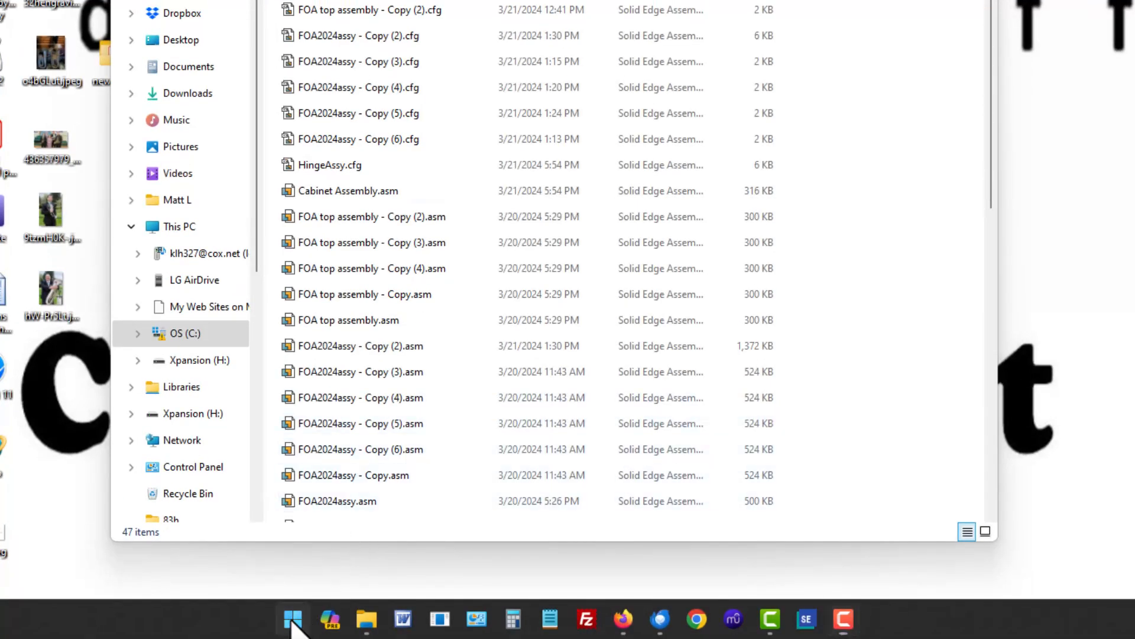
click(292, 618)
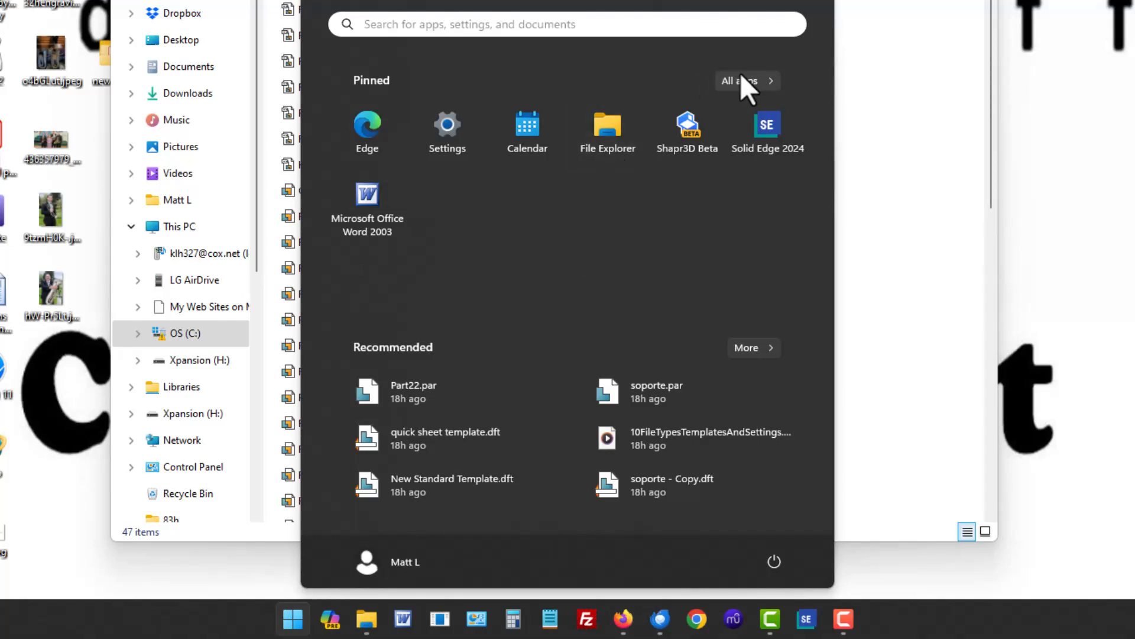
click(738, 80)
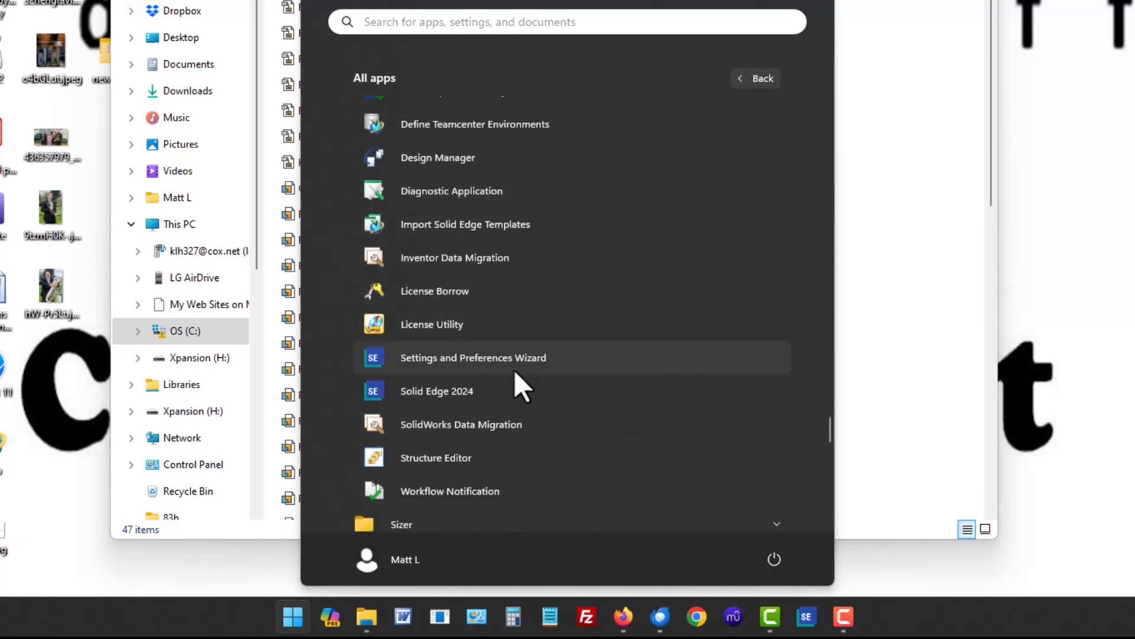
click(473, 357)
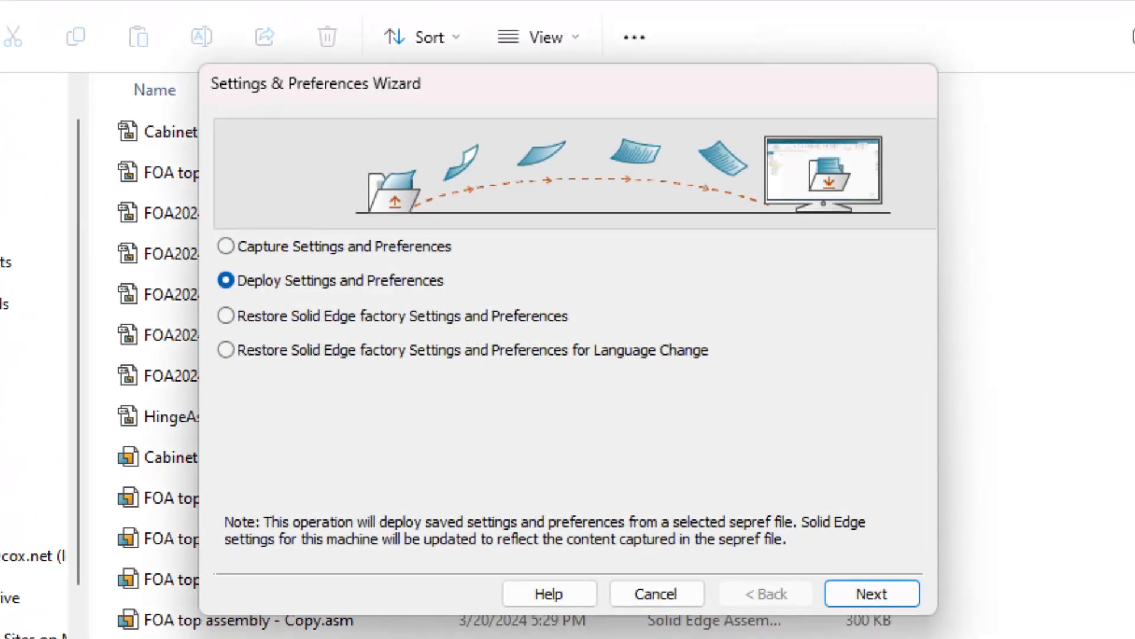
mouse_move(561, 333)
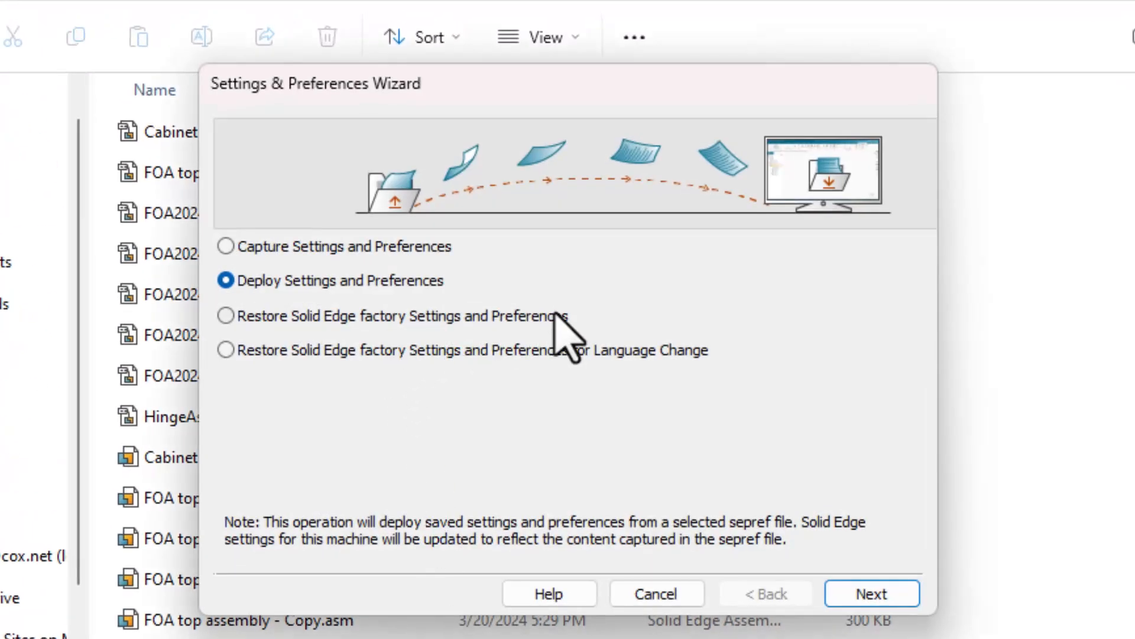